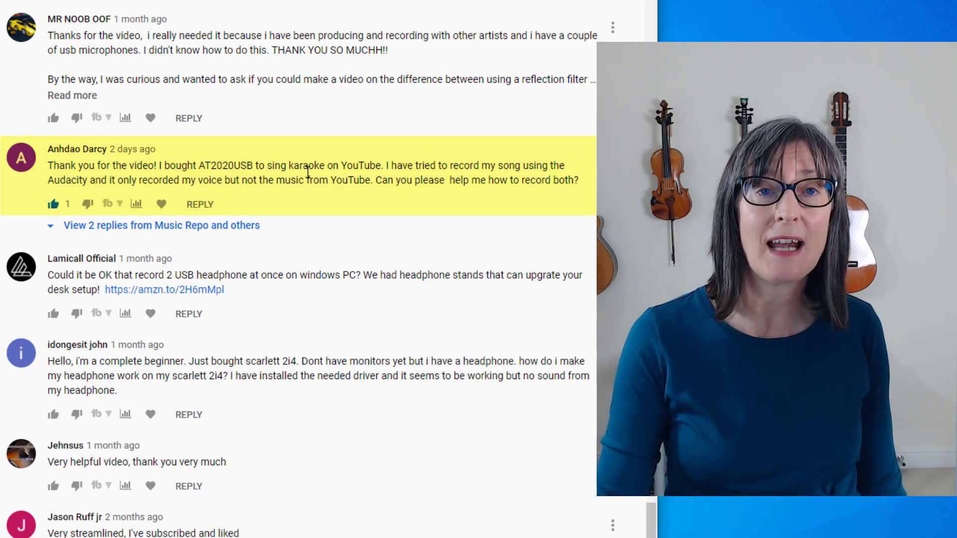
{"action": "mouse_move", "coordinate": [476, 193]}
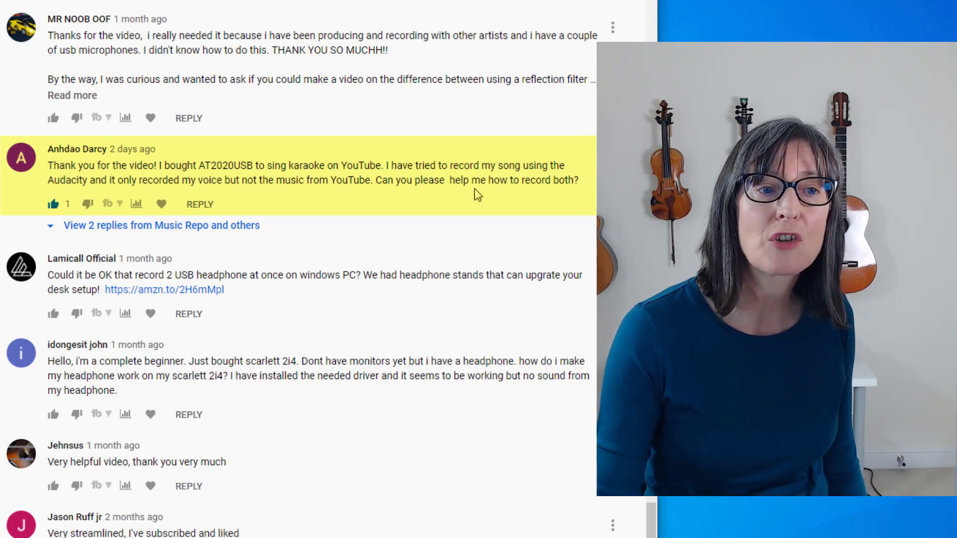
{"action": "mouse_move", "coordinate": [82, 196]}
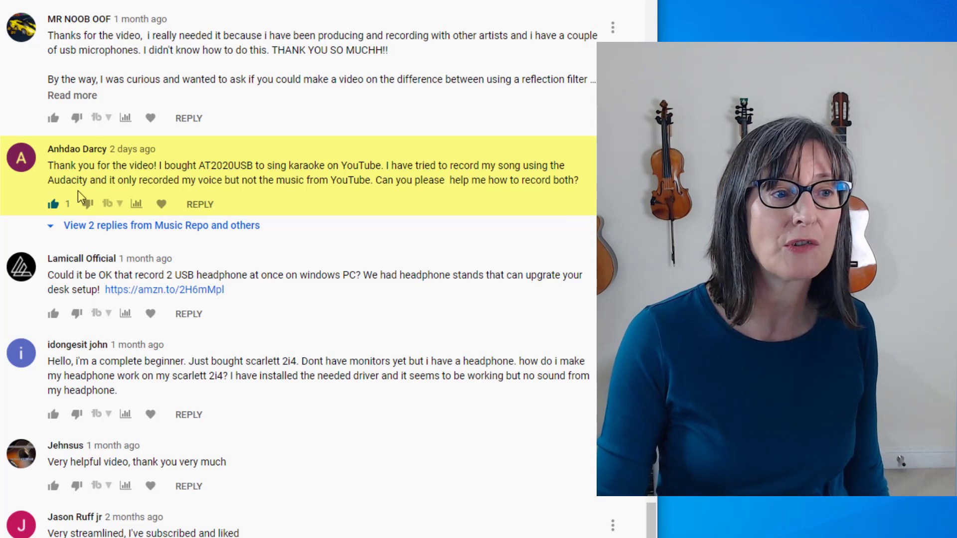
{"action": "mouse_move", "coordinate": [265, 196]}
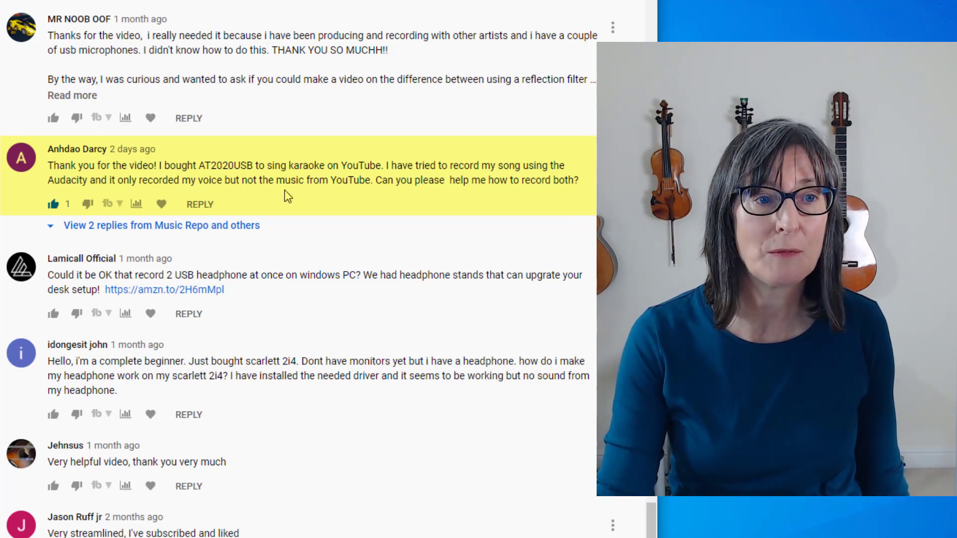
{"action": "mouse_move", "coordinate": [305, 254]}
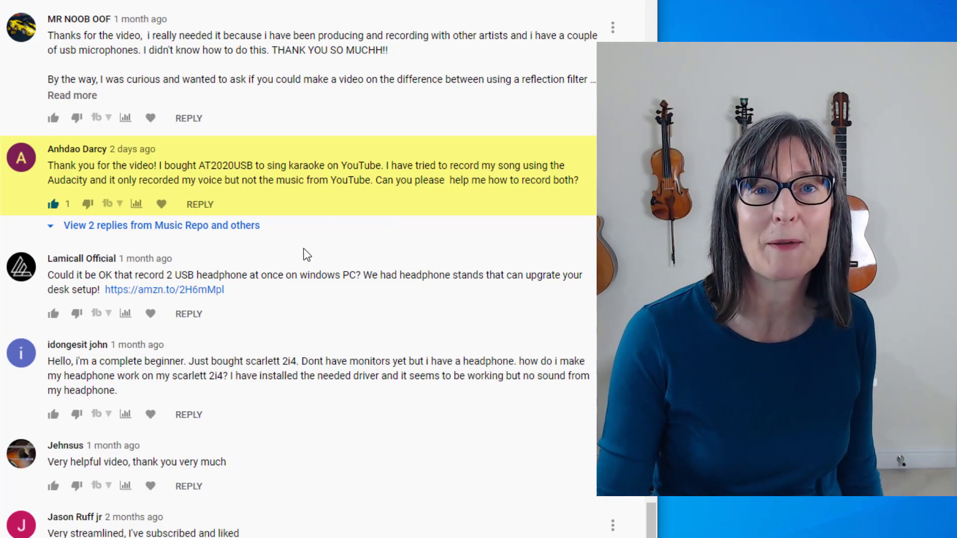
Switch to another browser tab and scroll through its page.
{"action": "left_click", "coordinate": [95, 11]}
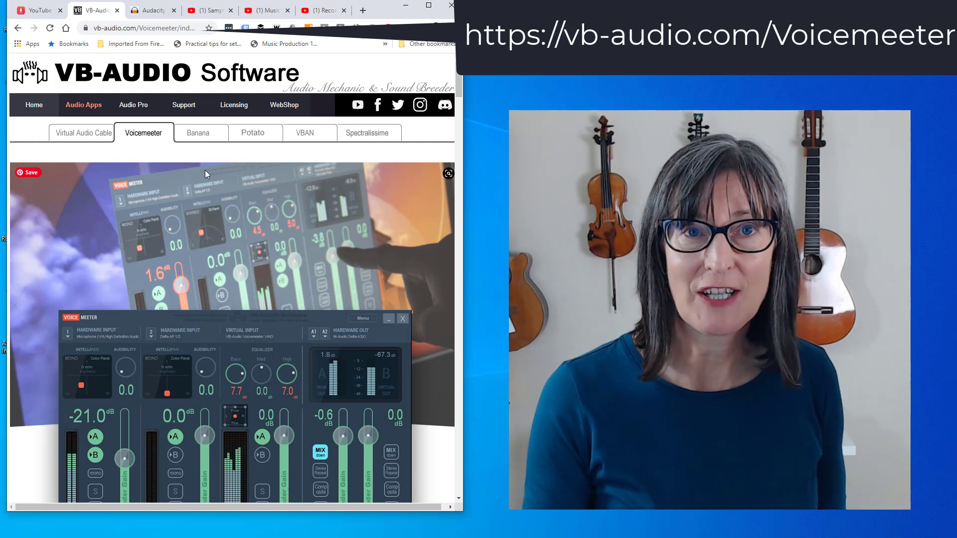
{"action": "mouse_move", "coordinate": [150, 179]}
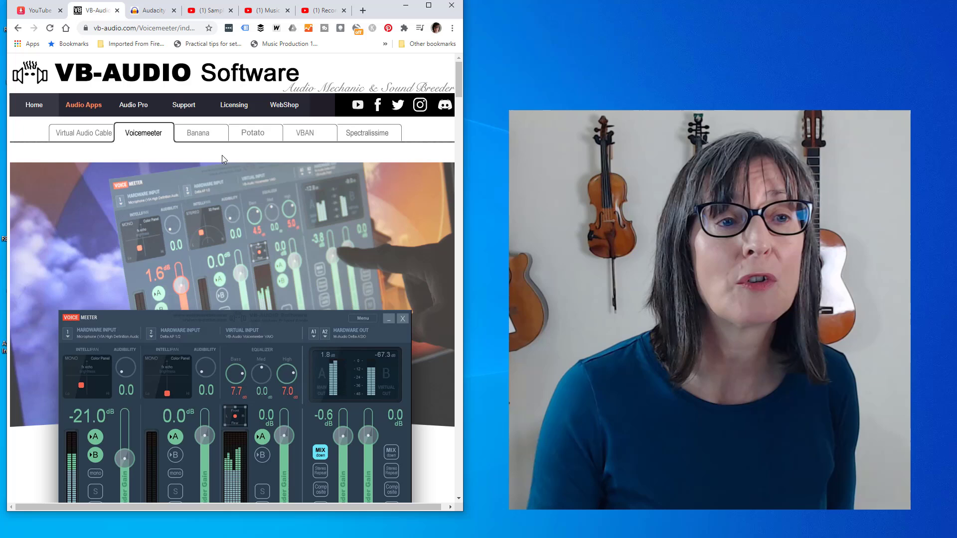
{"action": "mouse_move", "coordinate": [206, 145]}
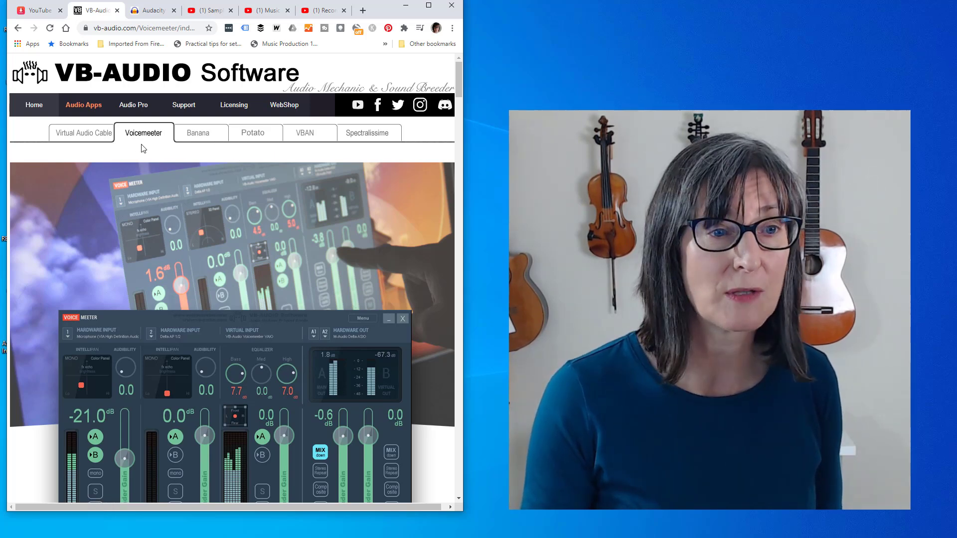
{"action": "scroll", "scroll_direction": "down", "scroll_amount": 3}
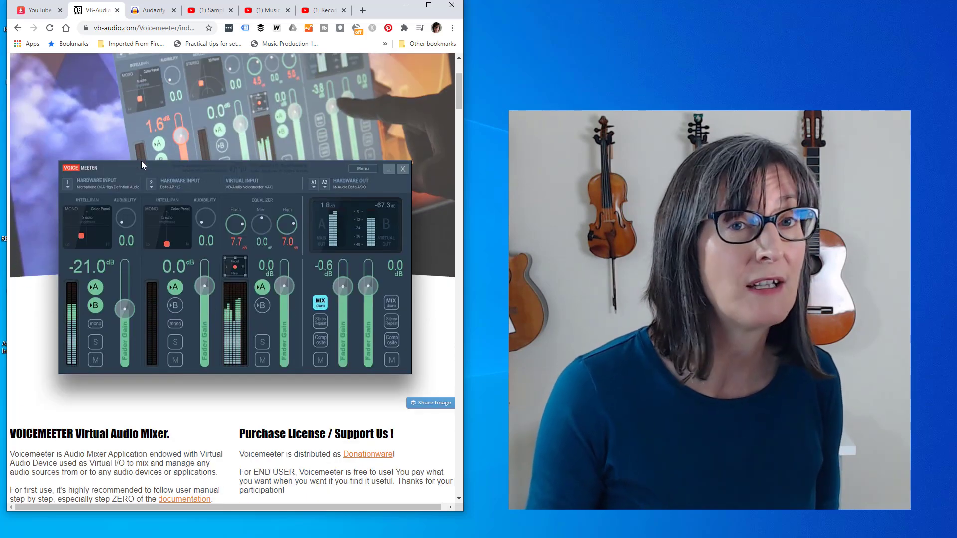
{"action": "scroll", "scroll_direction": "down", "scroll_amount": 3}
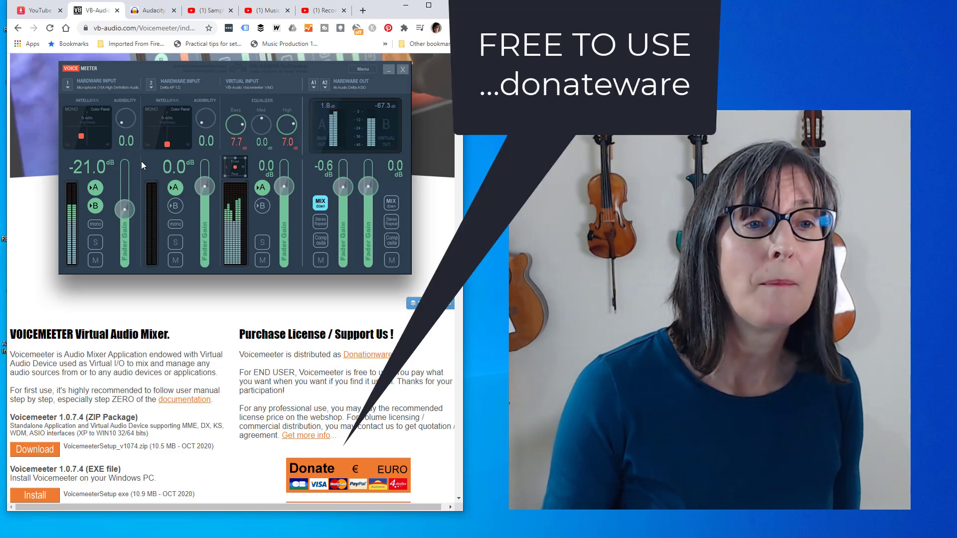
{"action": "scroll", "scroll_direction": "down", "scroll_amount": 3}
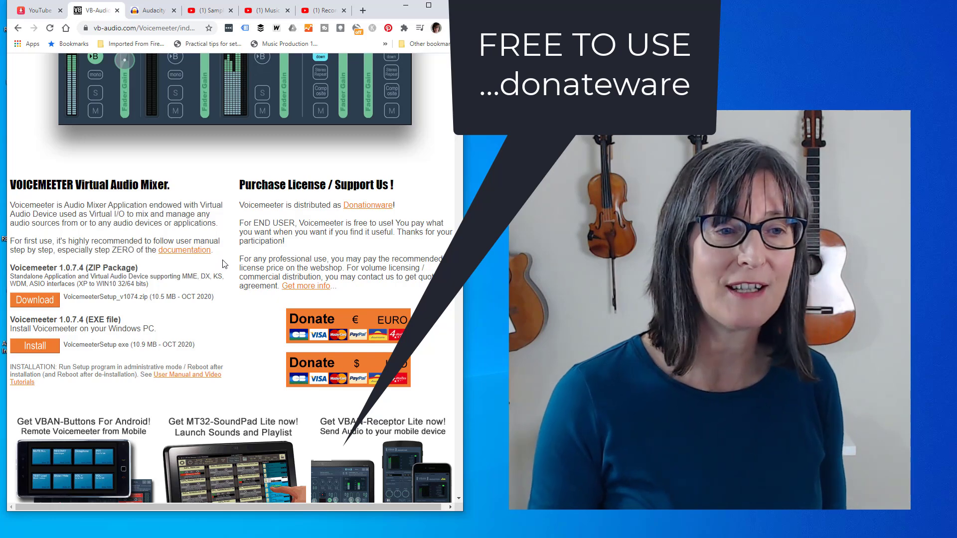
{"action": "scroll", "scroll_direction": "up", "scroll_amount": 3}
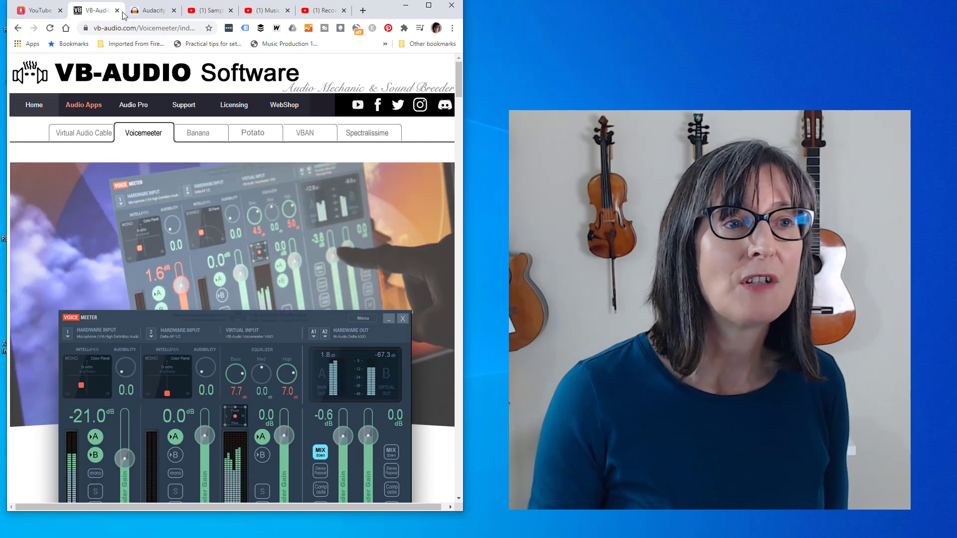
Show the Audacity homepage and scroll down past the posts to A Load of Features.
{"action": "left_click", "coordinate": [153, 11]}
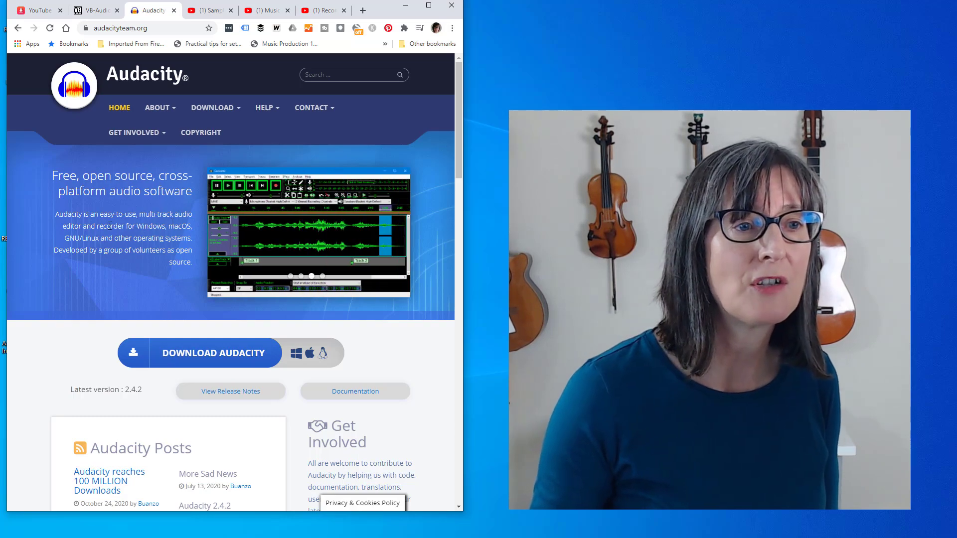
{"action": "scroll", "scroll_direction": "down", "scroll_amount": 3}
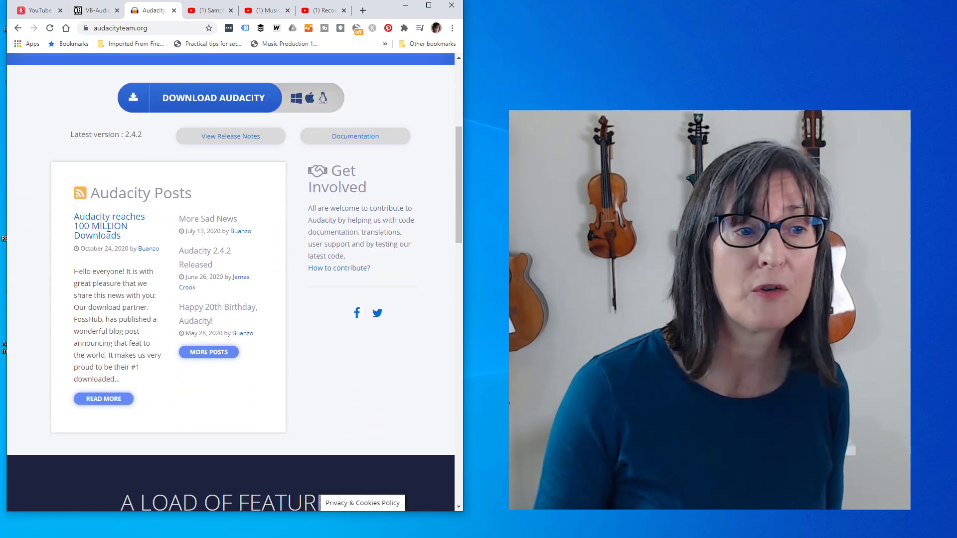
{"action": "scroll", "scroll_direction": "down", "scroll_amount": 3}
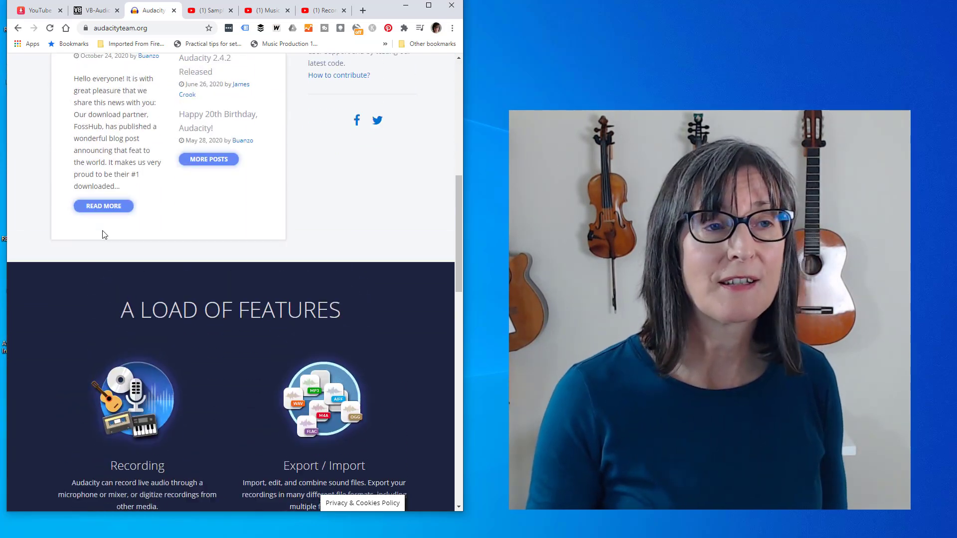
{"action": "scroll", "scroll_direction": "up", "scroll_amount": 3}
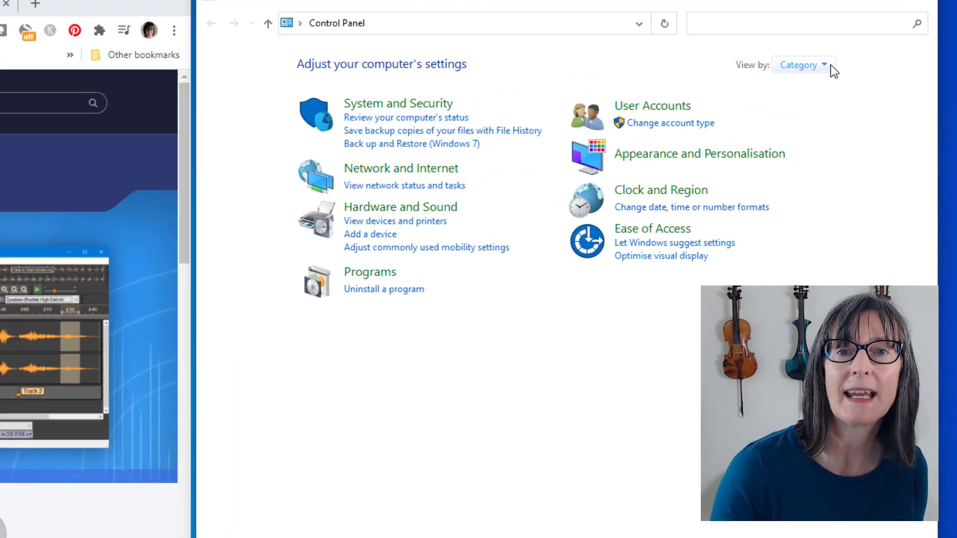
Open the Sound settings from Control Panel's Hardware and Sound.
{"action": "left_click", "coordinate": [799, 64]}
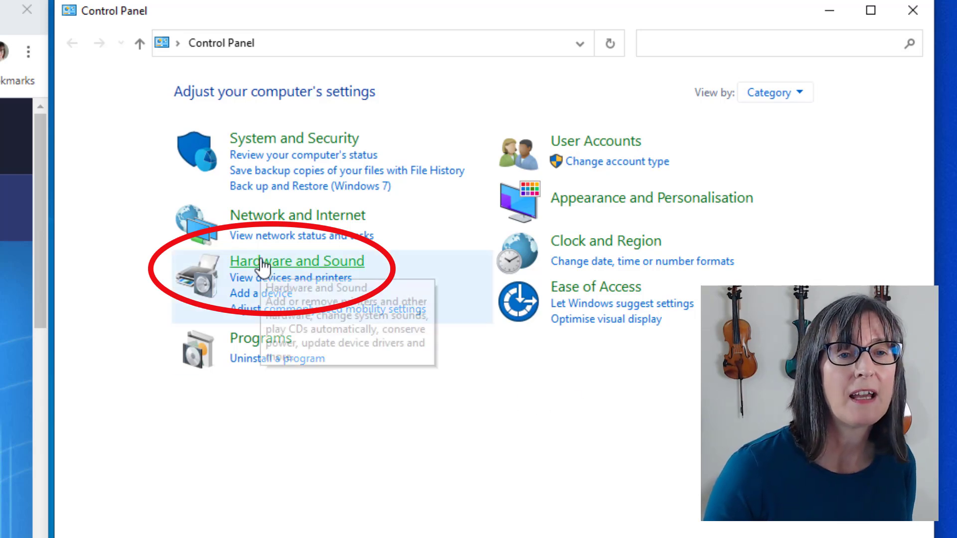
{"action": "left_click", "coordinate": [296, 260]}
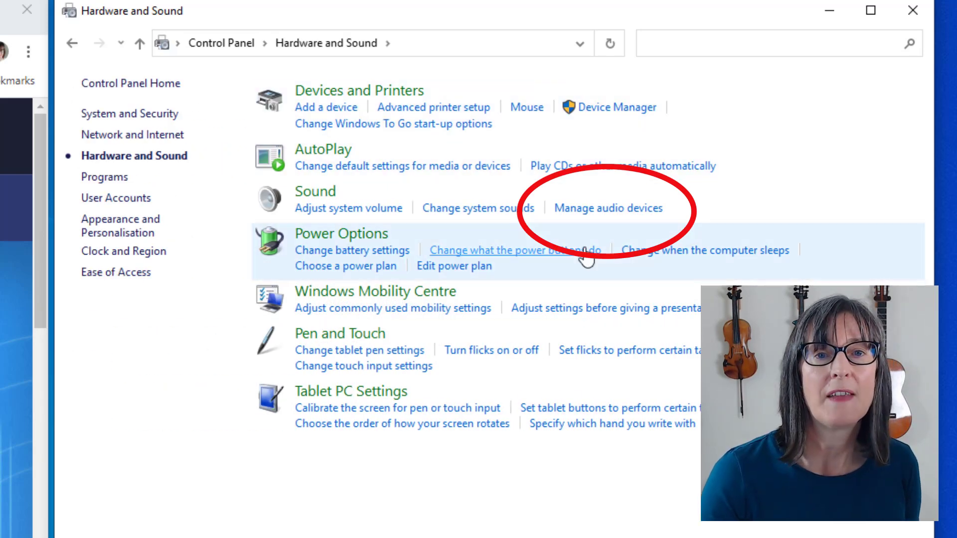
{"action": "mouse_move", "coordinate": [607, 216]}
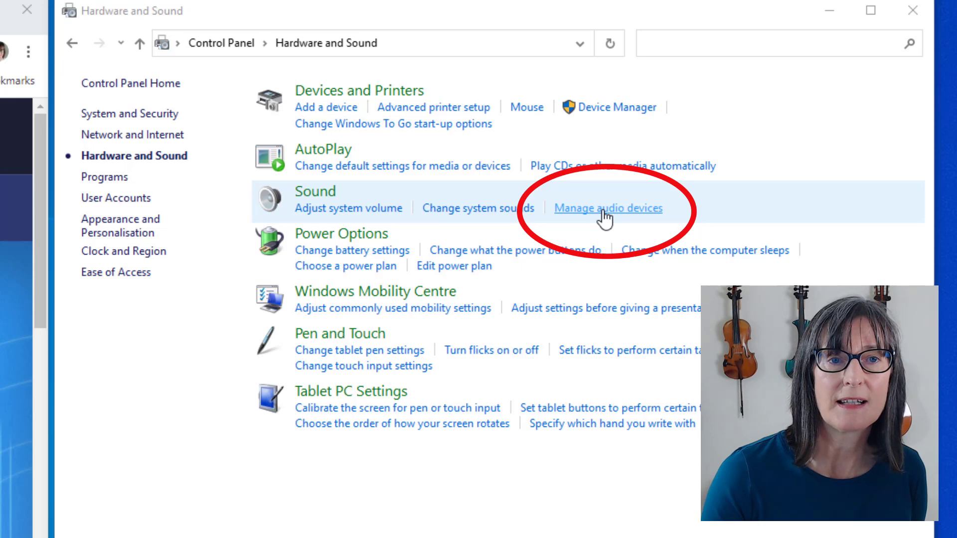
{"action": "left_click", "coordinate": [606, 208]}
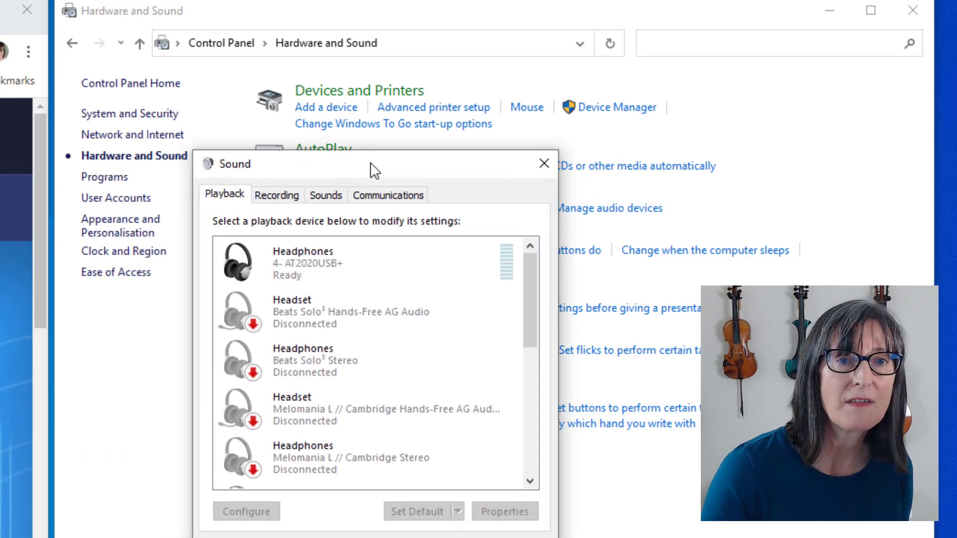
Show the Recording devices list and select the AT2020USB+ microphone.
{"action": "left_click_drag", "start_coordinate": [373, 163], "coordinate": [383, 166]}
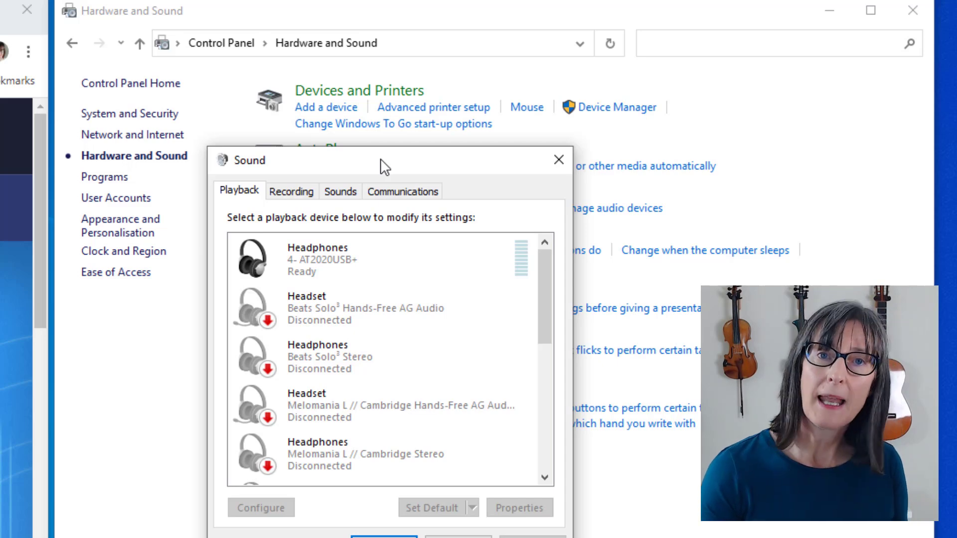
{"action": "left_click", "coordinate": [291, 191]}
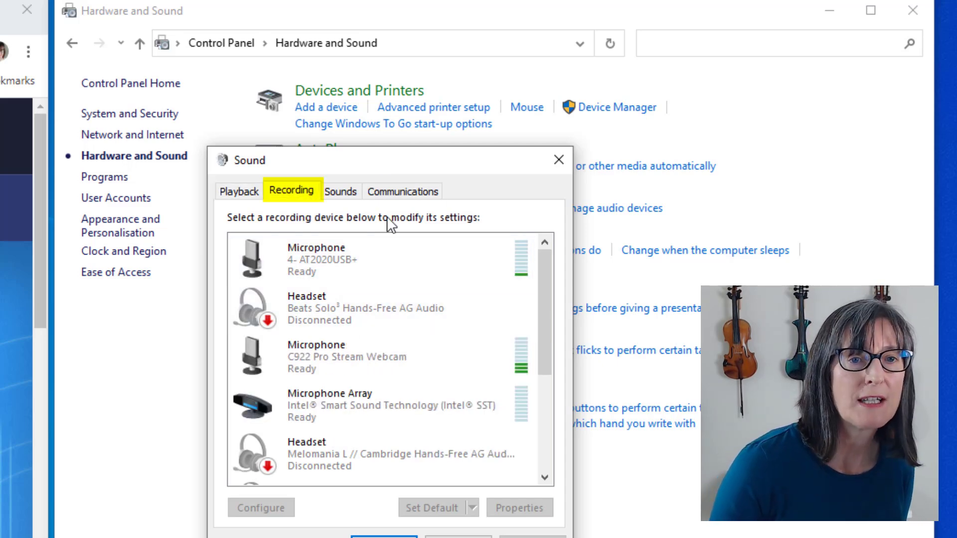
{"action": "left_click", "coordinate": [366, 258]}
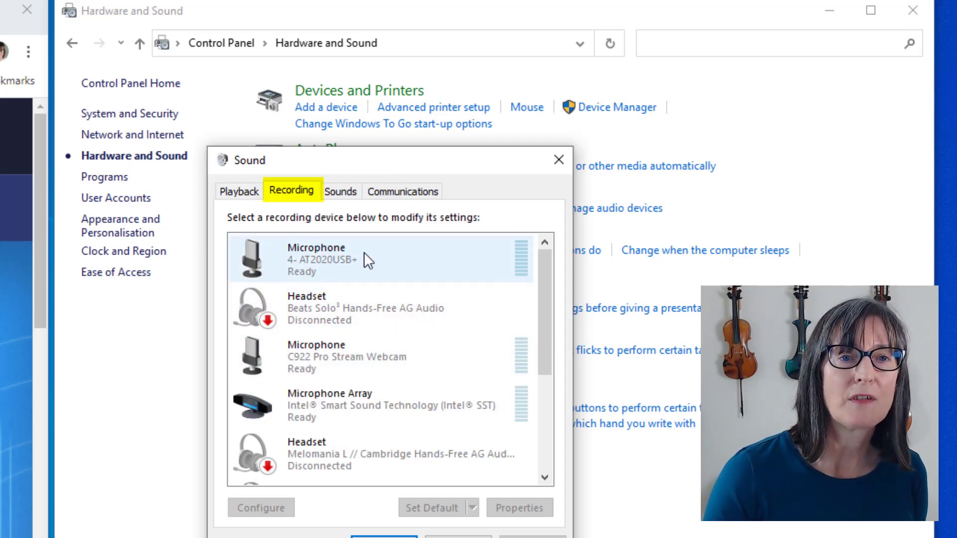
{"action": "mouse_move", "coordinate": [371, 278]}
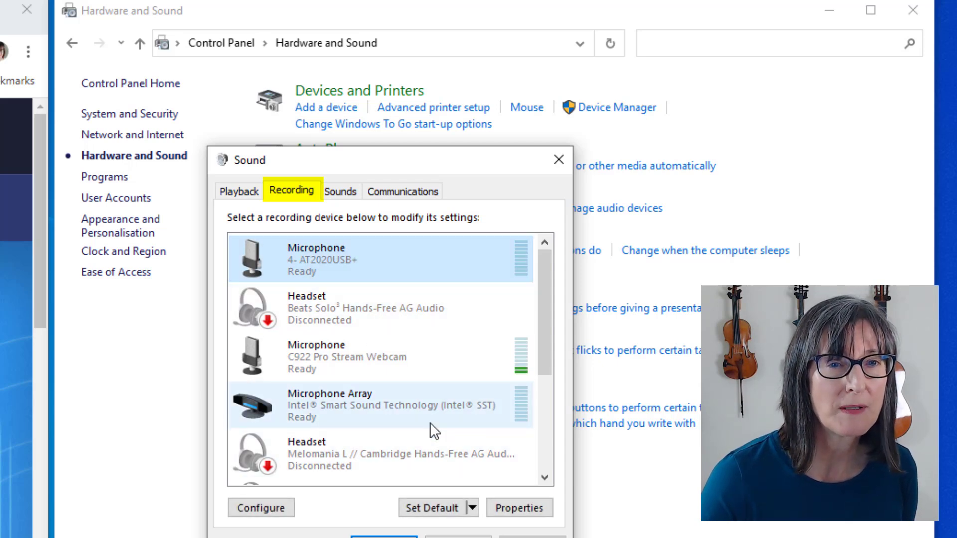
{"action": "mouse_move", "coordinate": [381, 415]}
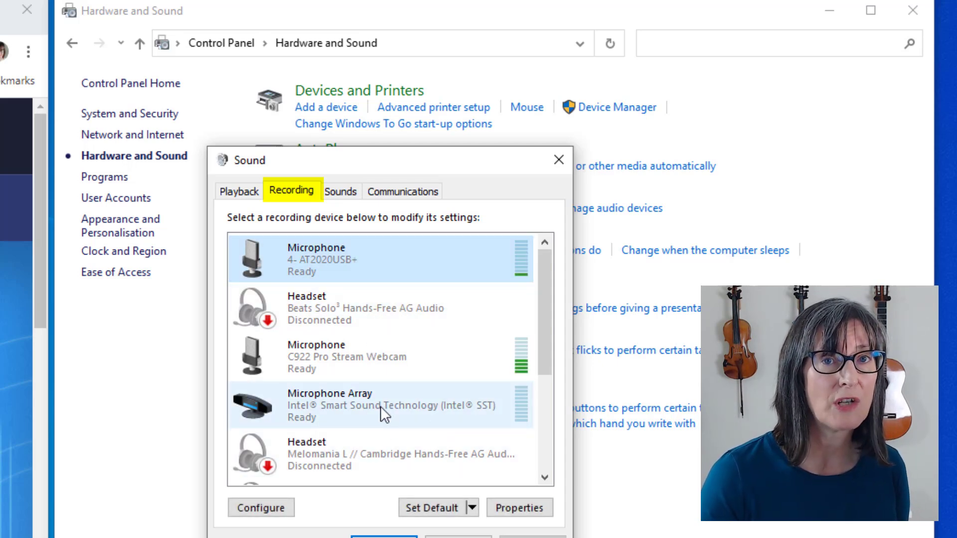
{"action": "left_click", "coordinate": [520, 507]}
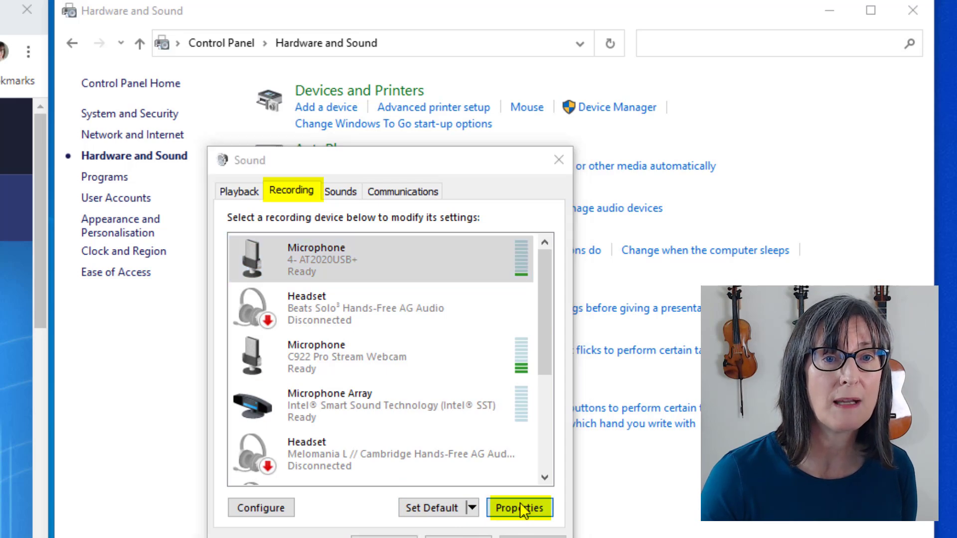
{"action": "left_click", "coordinate": [520, 507]}
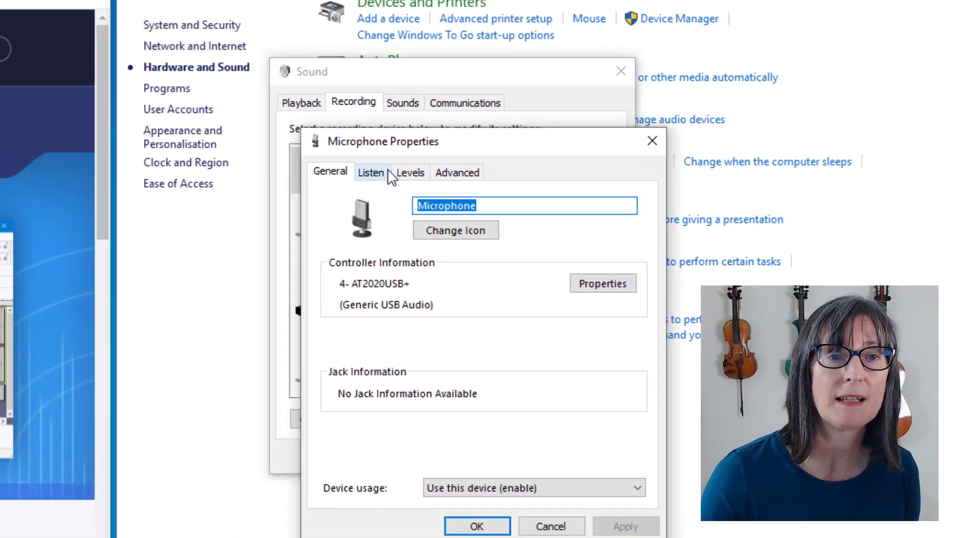
{"action": "left_click", "coordinate": [409, 172]}
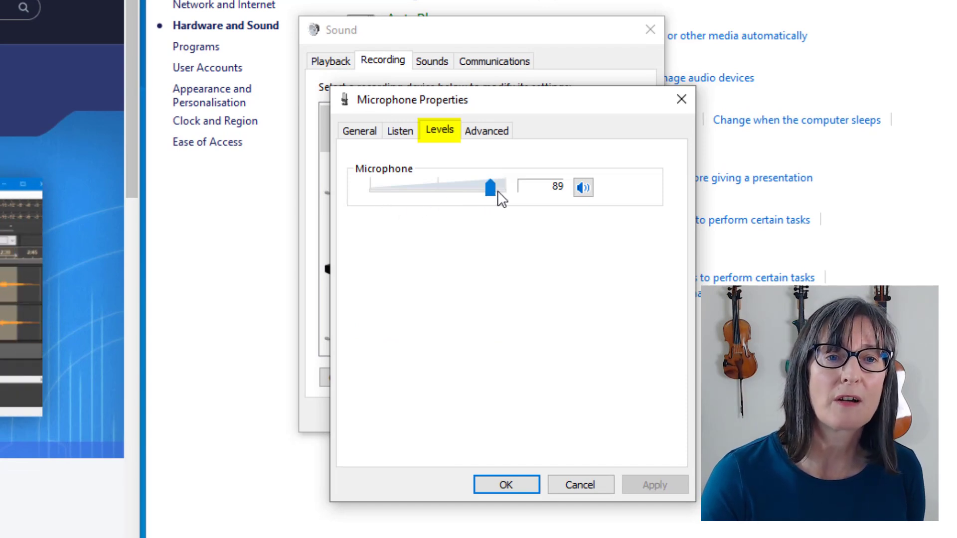
{"action": "mouse_move", "coordinate": [504, 248]}
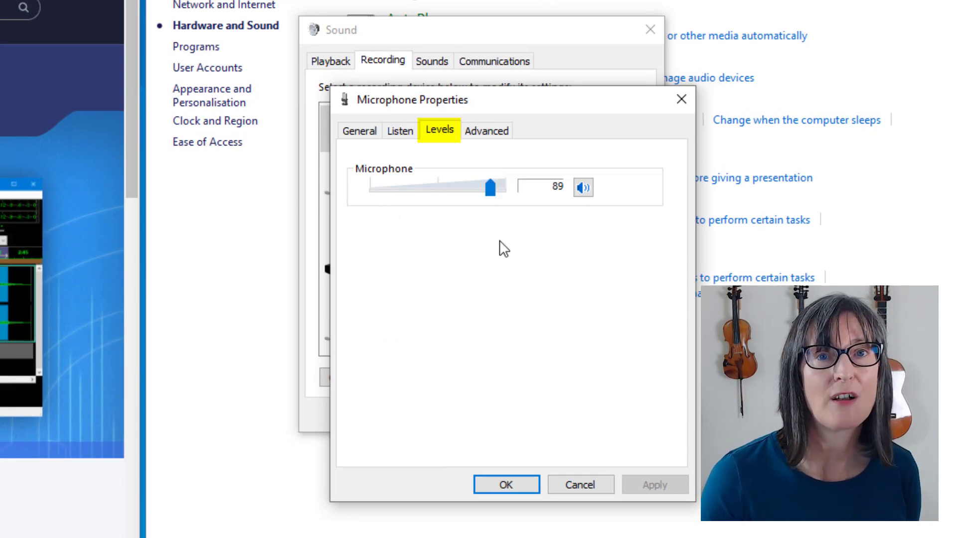
{"action": "mouse_move", "coordinate": [360, 296]}
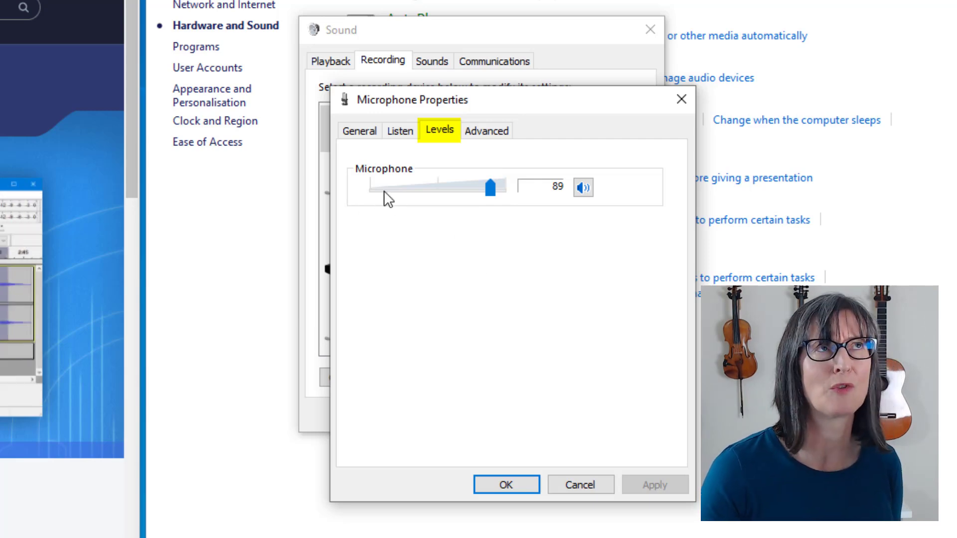
{"action": "mouse_move", "coordinate": [430, 170]}
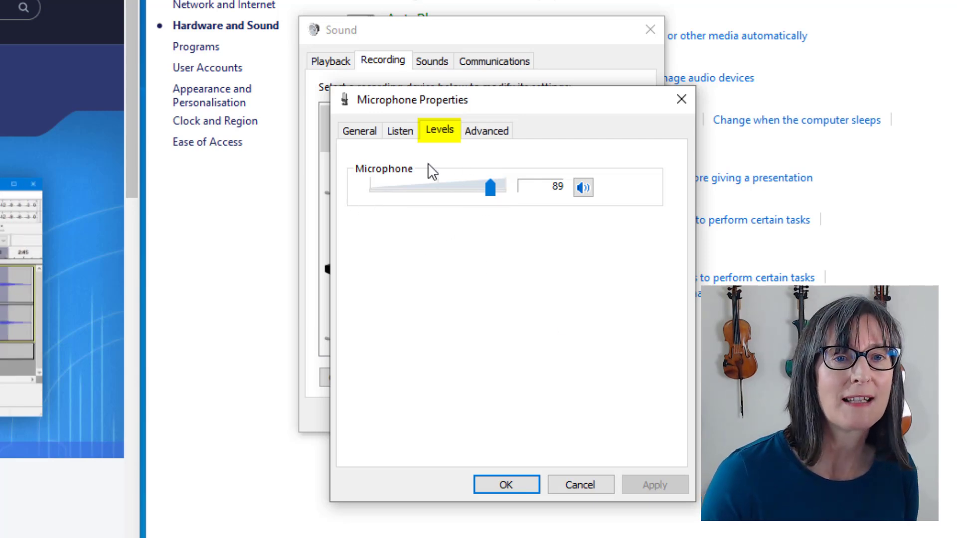
{"action": "left_click", "coordinate": [487, 130]}
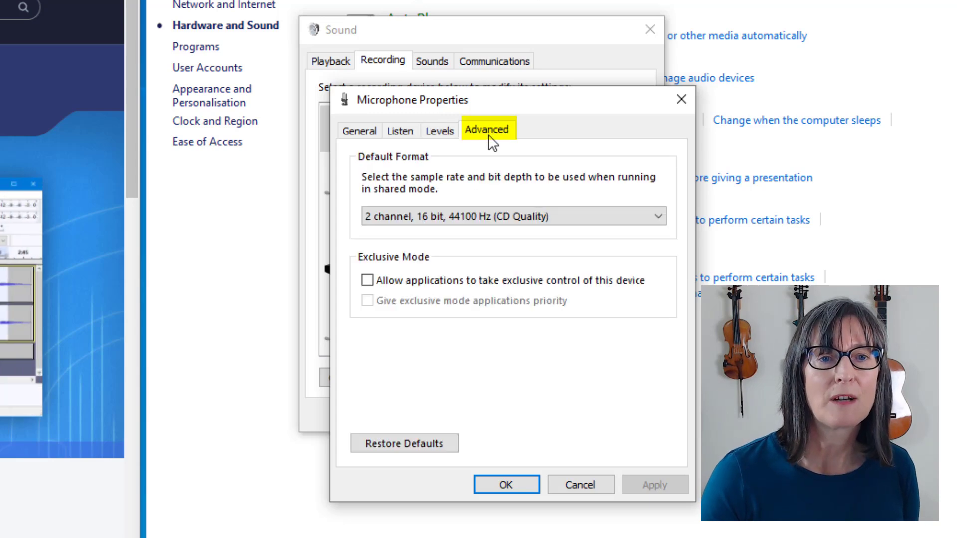
{"action": "mouse_move", "coordinate": [501, 238]}
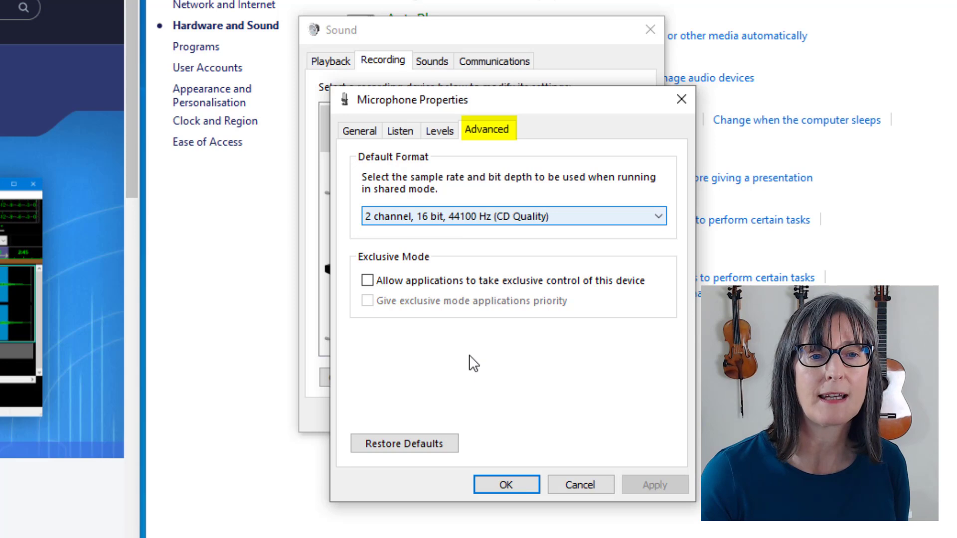
{"action": "left_click", "coordinate": [506, 483]}
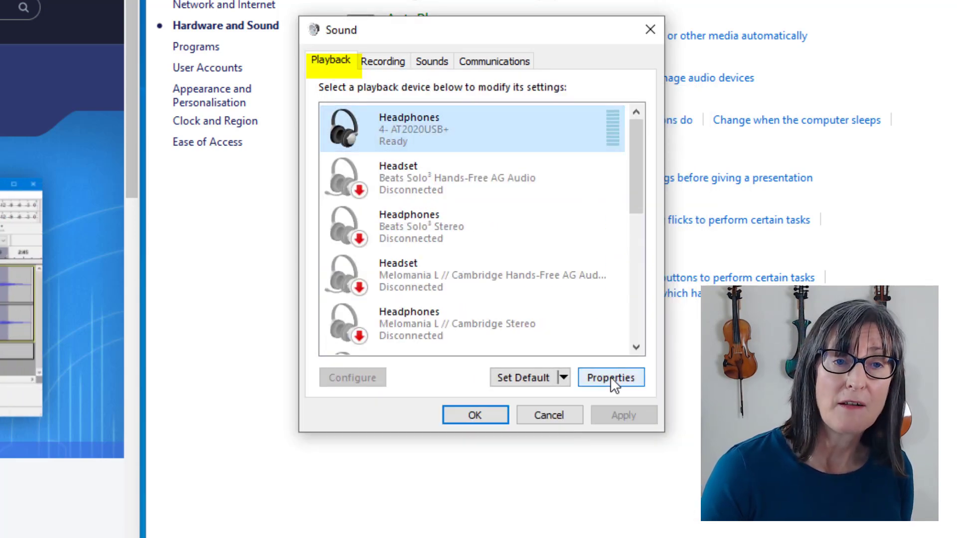
{"action": "left_click", "coordinate": [610, 377]}
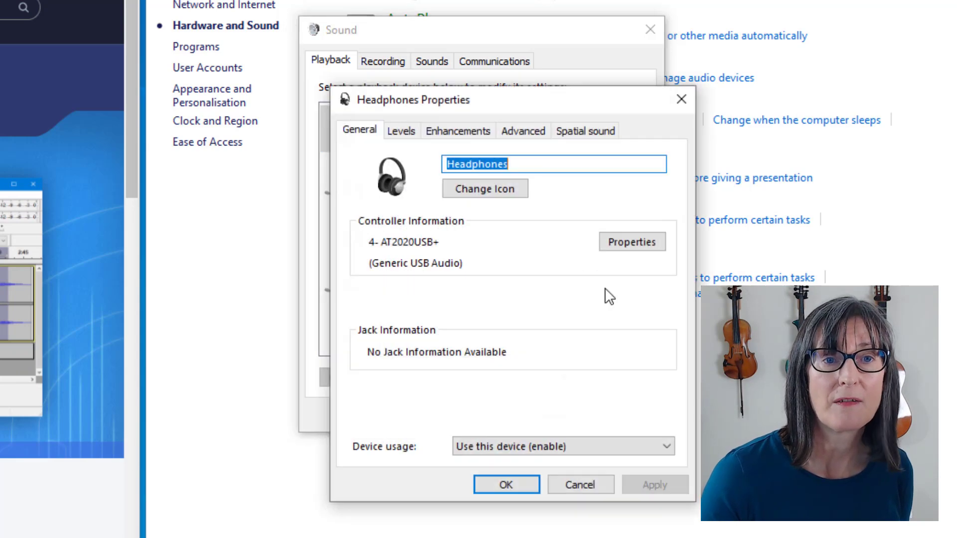
{"action": "left_click", "coordinate": [401, 131]}
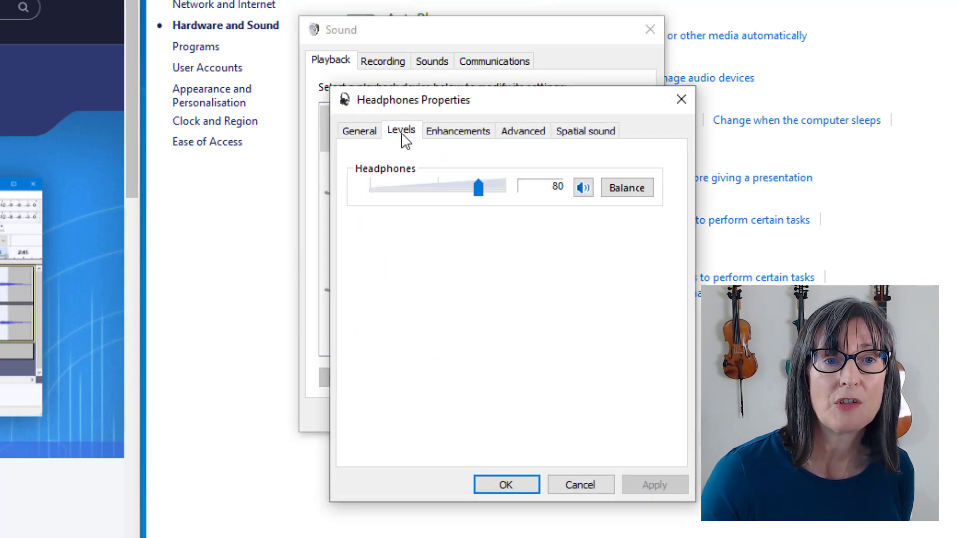
{"action": "left_click", "coordinate": [522, 130]}
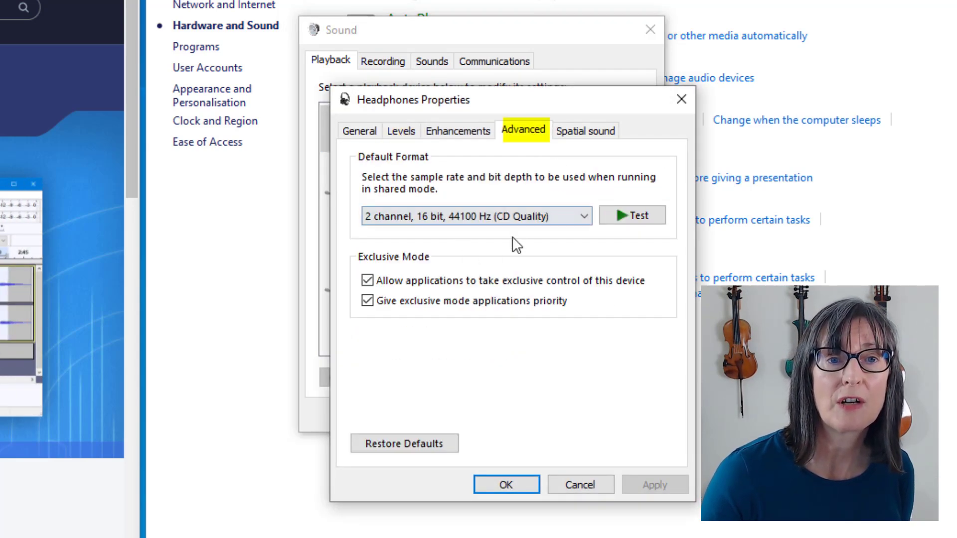
{"action": "left_click", "coordinate": [506, 484]}
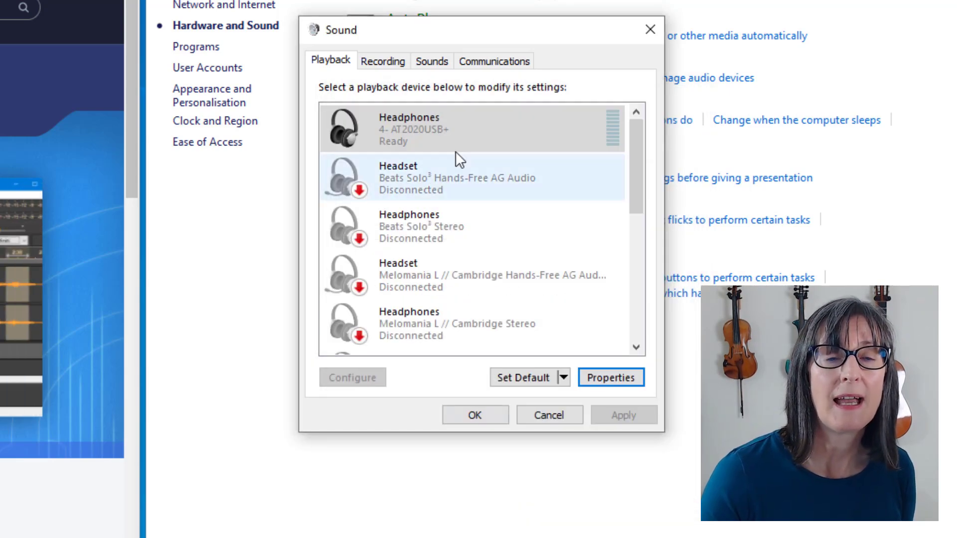
Make VoiceMeeter Input the default playback device and VoiceMeeter Output the default recording device, then close Sound.
{"action": "left_click", "coordinate": [470, 128]}
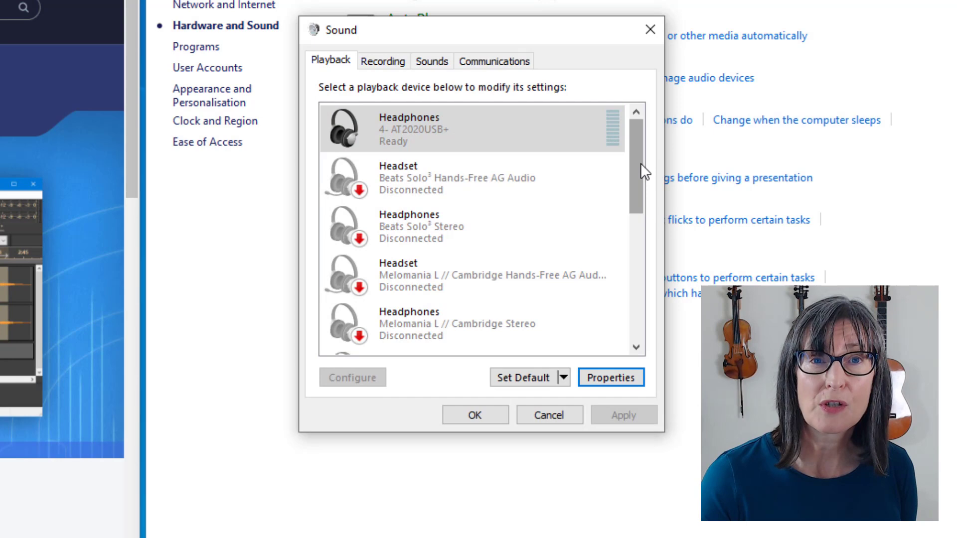
{"action": "scroll", "scroll_direction": "down", "scroll_amount": 3}
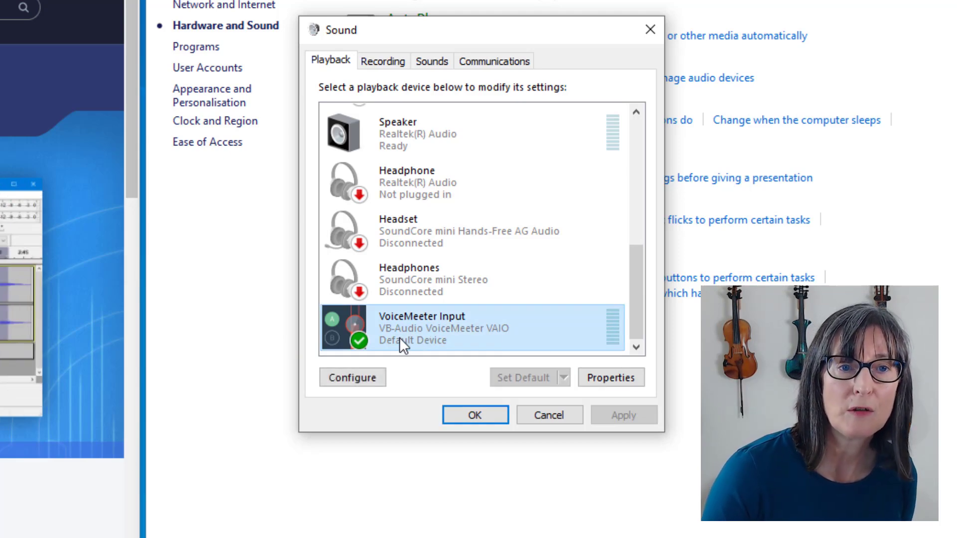
{"action": "left_click", "coordinate": [383, 60]}
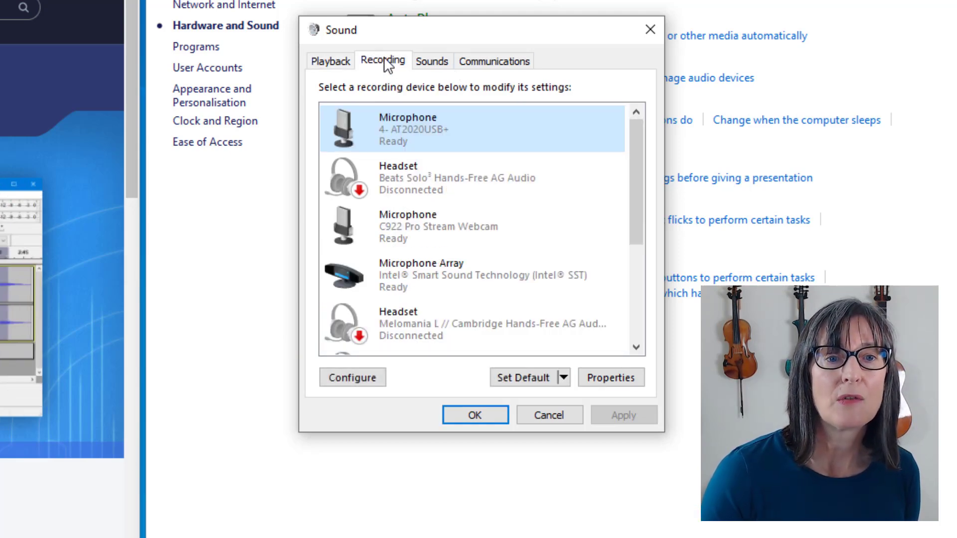
{"action": "scroll", "scroll_direction": "down", "scroll_amount": 3}
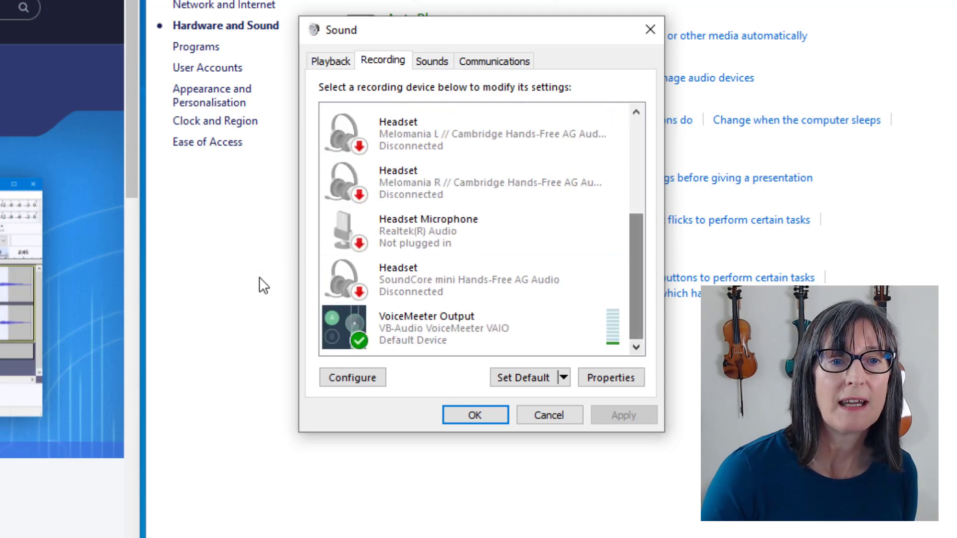
{"action": "left_click", "coordinate": [470, 327]}
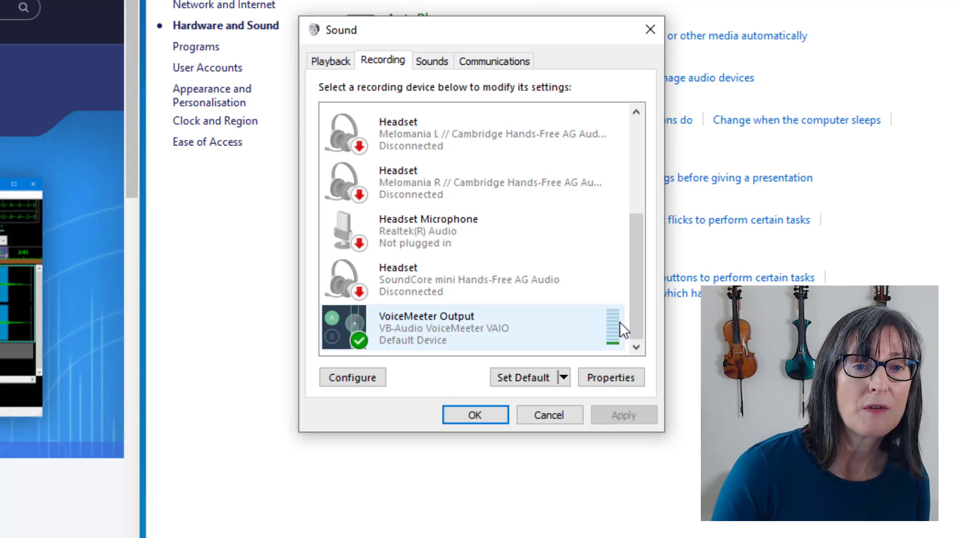
{"action": "left_click", "coordinate": [470, 133]}
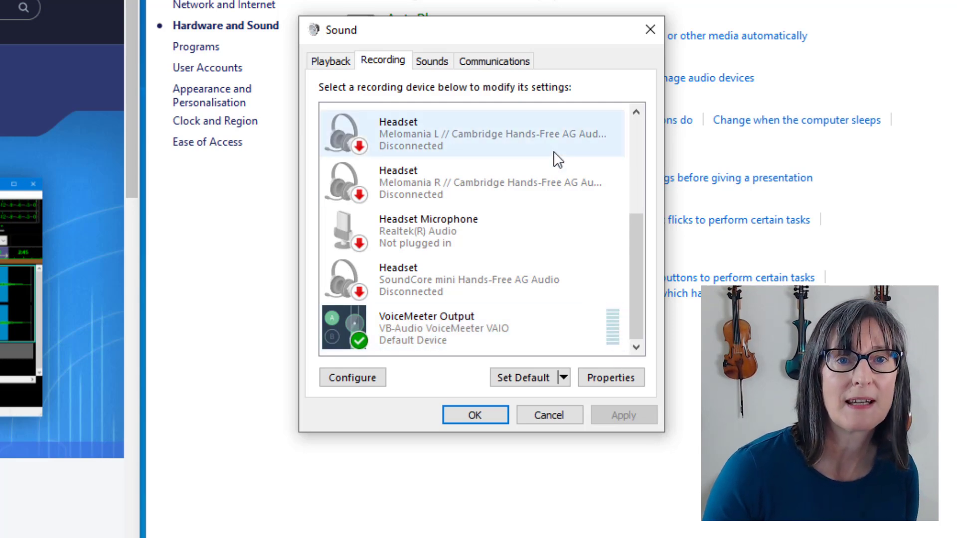
{"action": "mouse_move", "coordinate": [475, 415]}
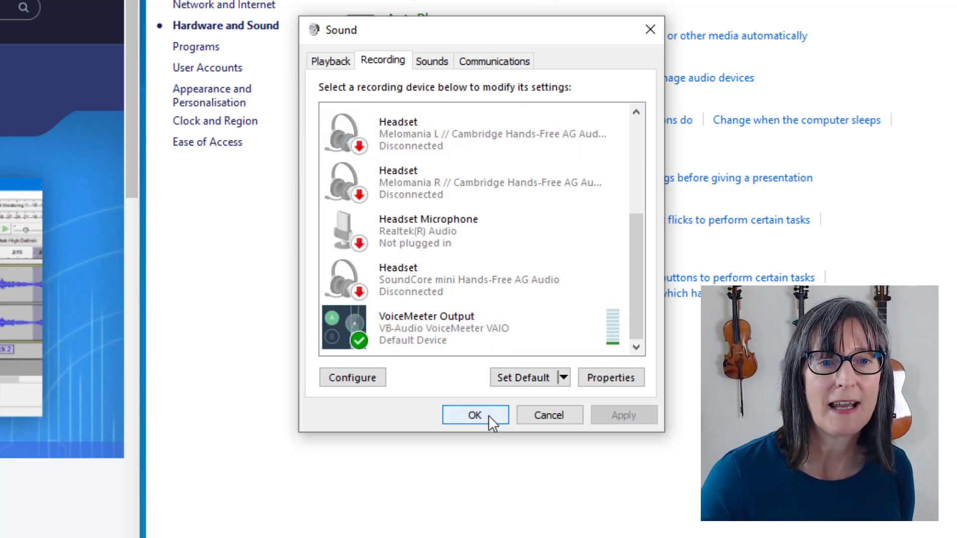
{"action": "left_click", "coordinate": [475, 415]}
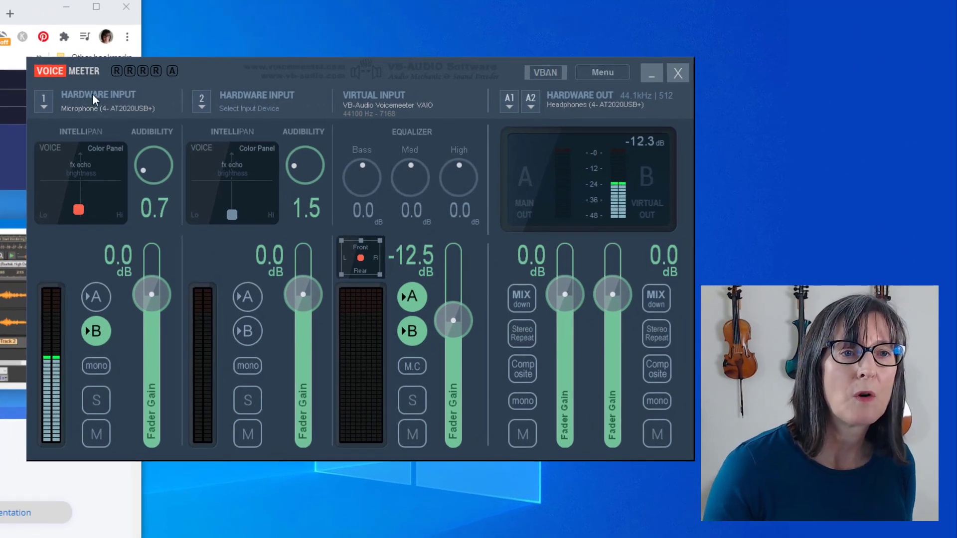
Set VoiceMeeter's A1 hardware output to WDM: Headphones (4- AT2020USB+).
{"action": "left_click", "coordinate": [43, 102]}
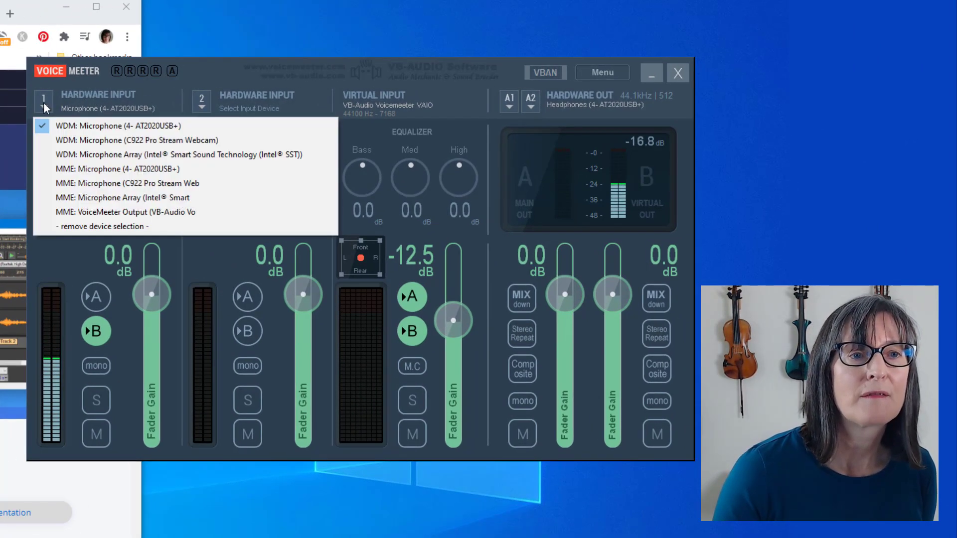
{"action": "mouse_move", "coordinate": [116, 126]}
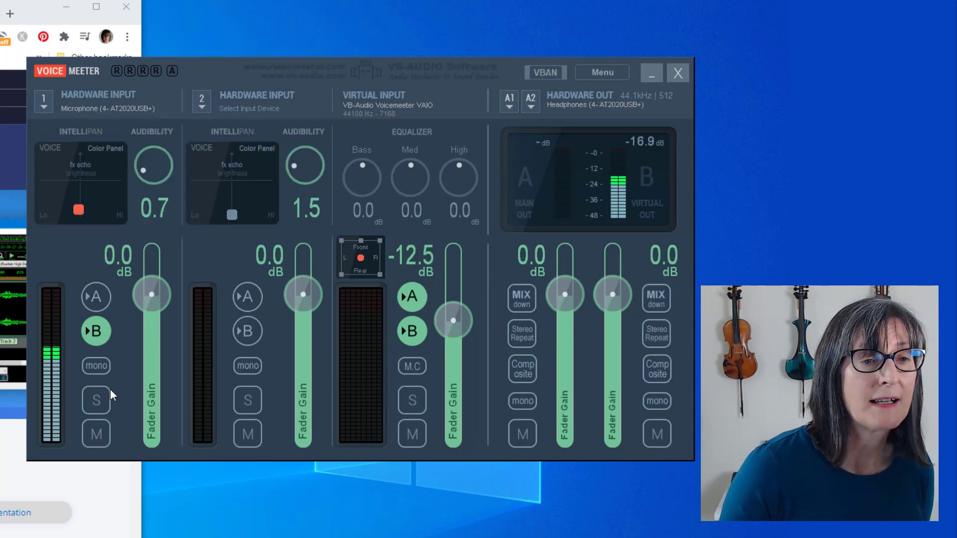
{"action": "mouse_move", "coordinate": [54, 328]}
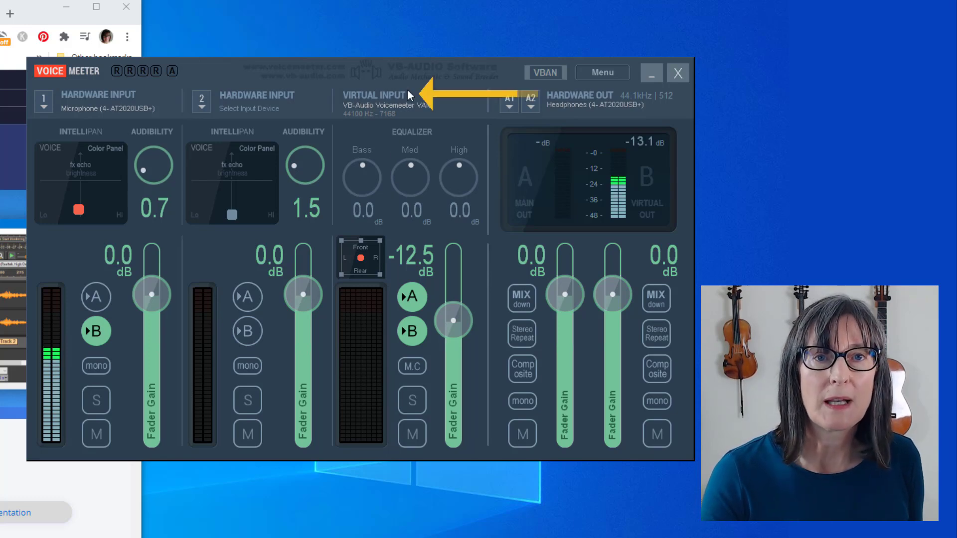
{"action": "mouse_move", "coordinate": [376, 172]}
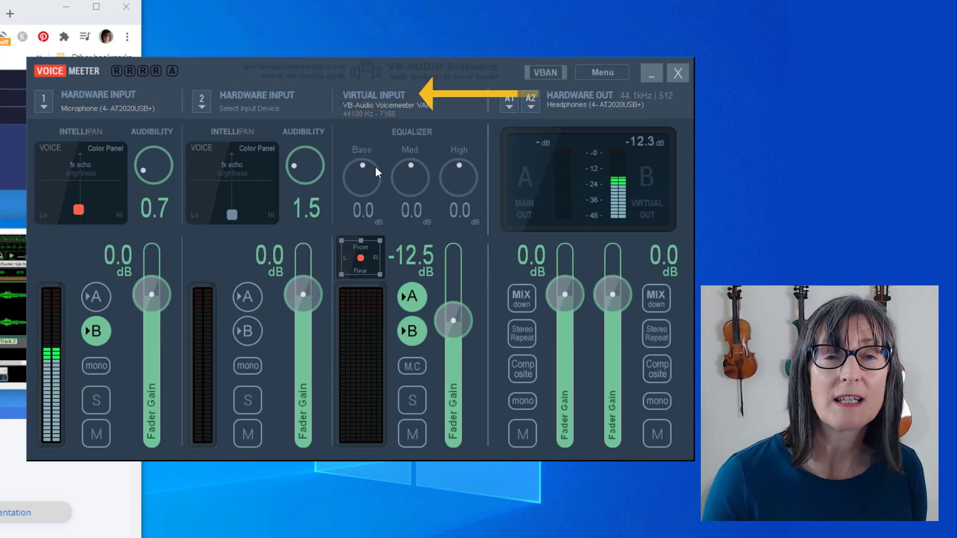
{"action": "mouse_move", "coordinate": [426, 158]}
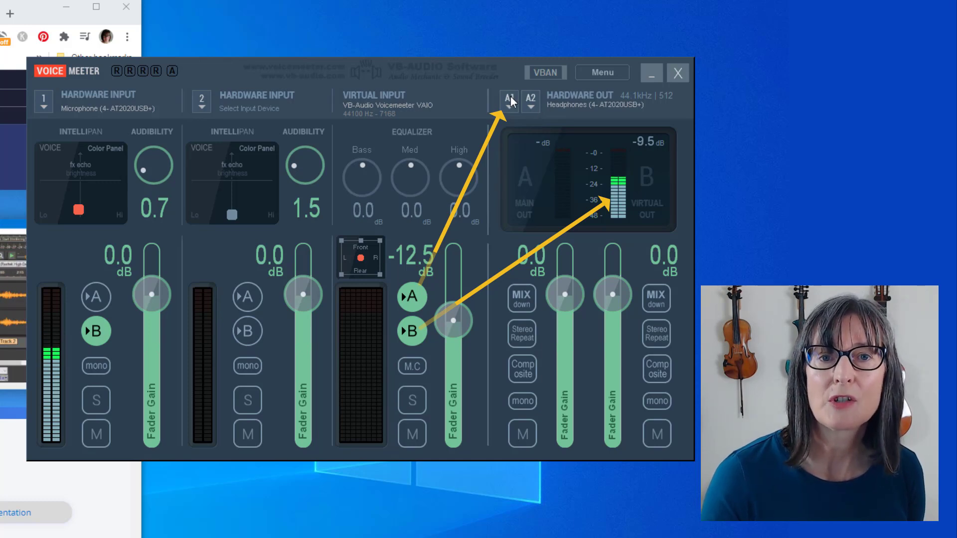
{"action": "left_click", "coordinate": [508, 99]}
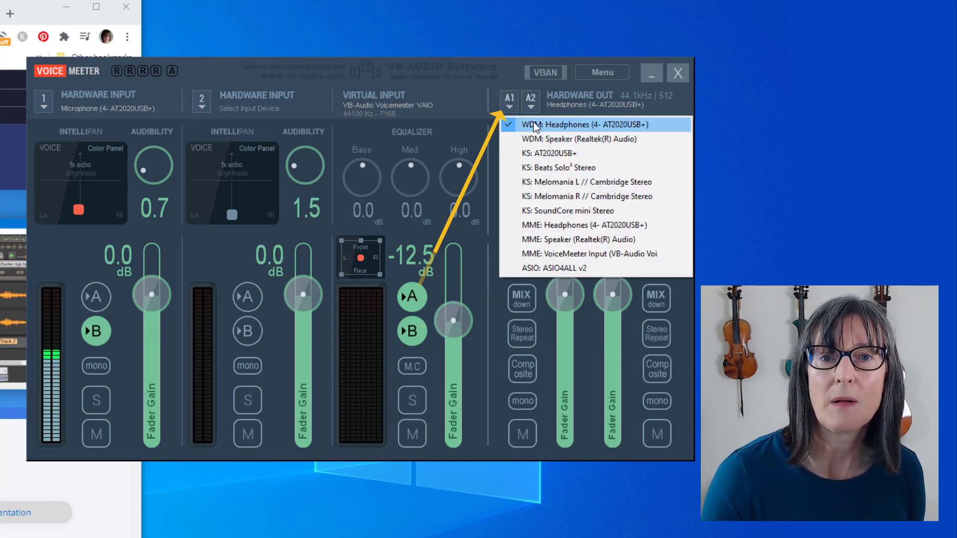
{"action": "left_click", "coordinate": [567, 124]}
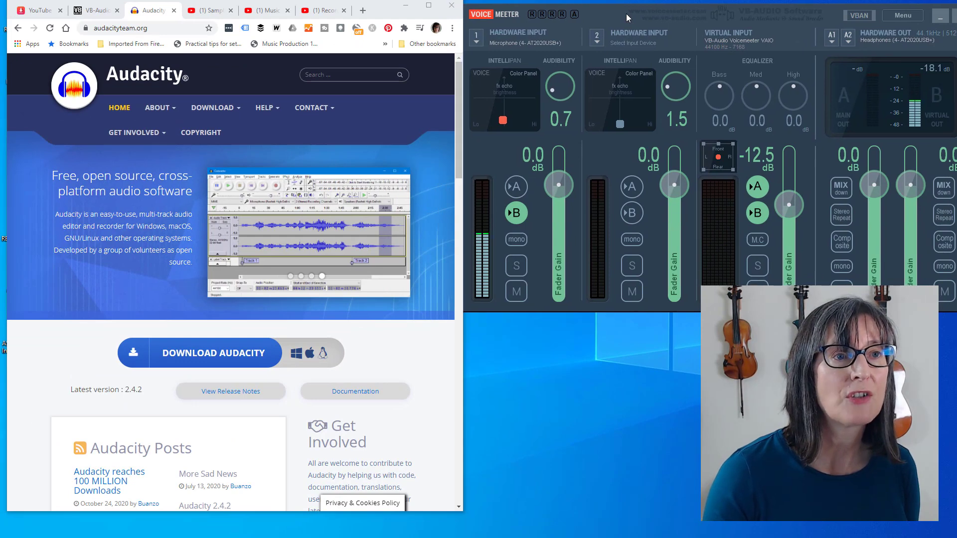
{"action": "mouse_move", "coordinate": [210, 11]}
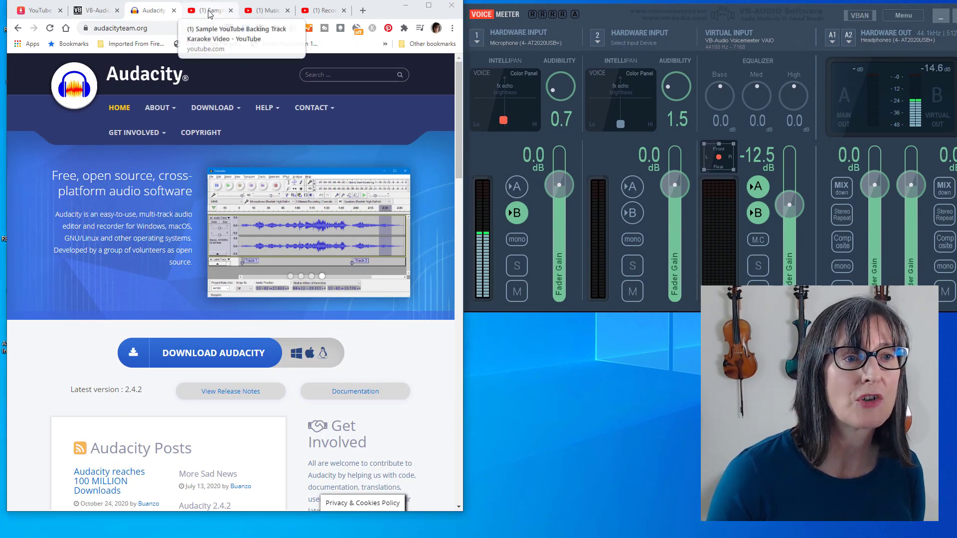
Play the Sample Backing Track video, lower the VoiceMeeter virtual input to -12.8, then pause.
{"action": "left_click", "coordinate": [207, 10]}
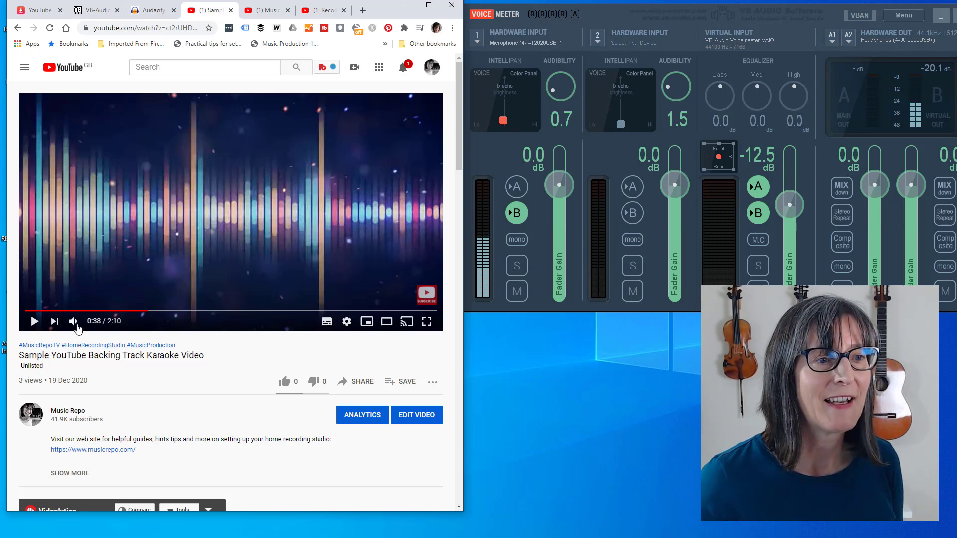
{"action": "left_click", "coordinate": [34, 321]}
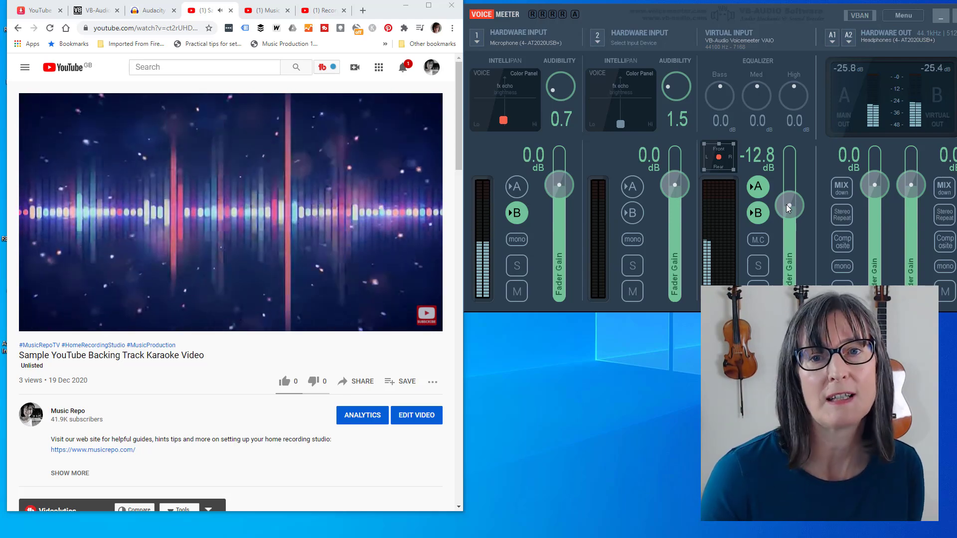
{"action": "left_click", "coordinate": [231, 212]}
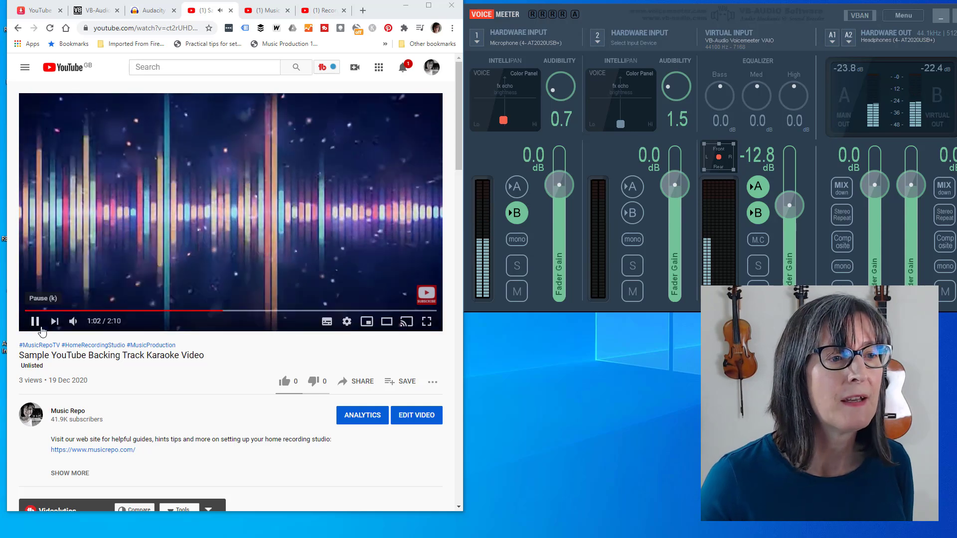
{"action": "left_click", "coordinate": [35, 321]}
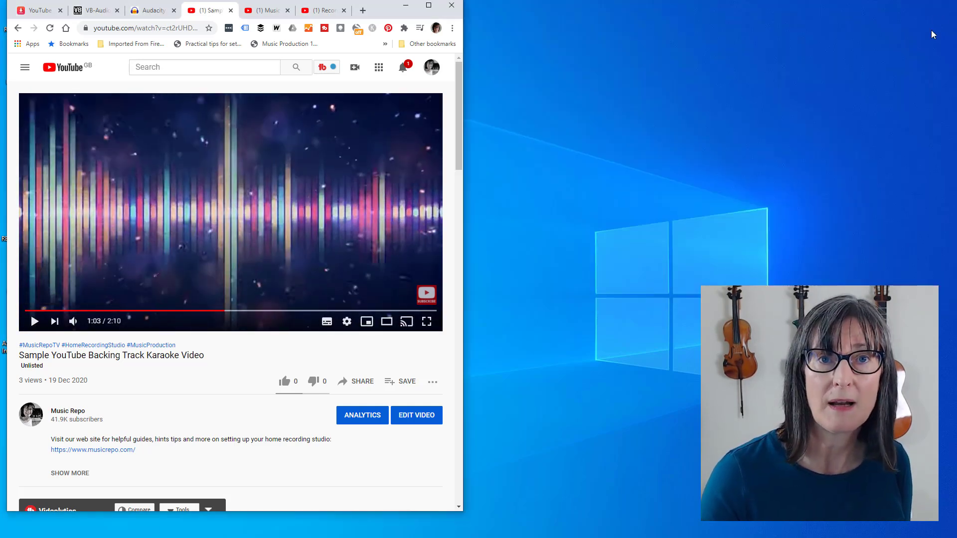
{"action": "mouse_move", "coordinate": [779, 120]}
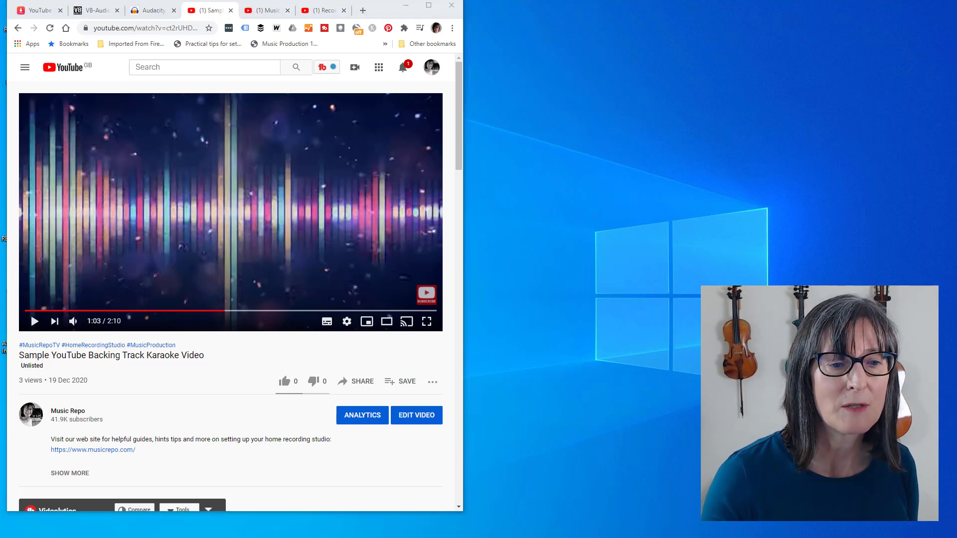
{"action": "left_click", "coordinate": [152, 11]}
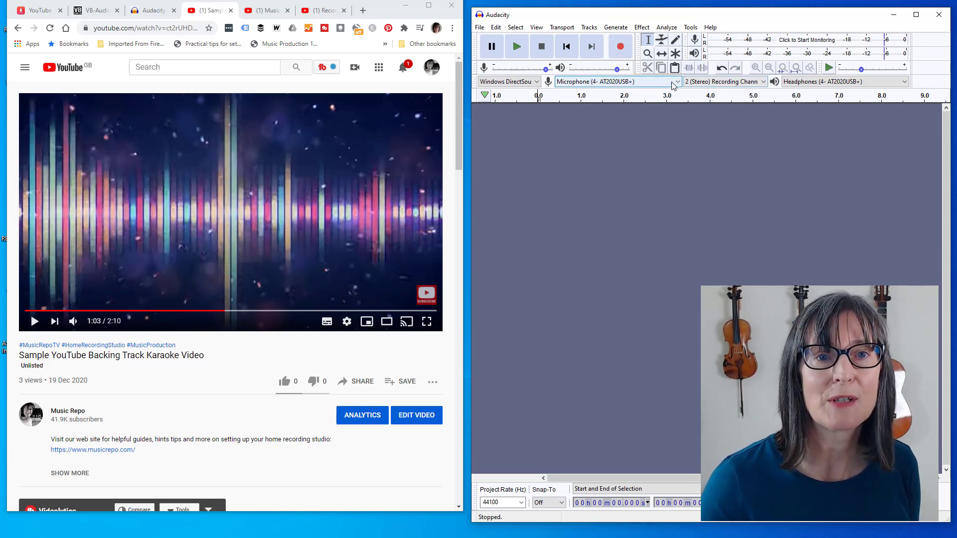
Set Audacity's recording device to VoiceMeeter Output and playback device to VoiceMeeter Input.
{"action": "left_click", "coordinate": [676, 82]}
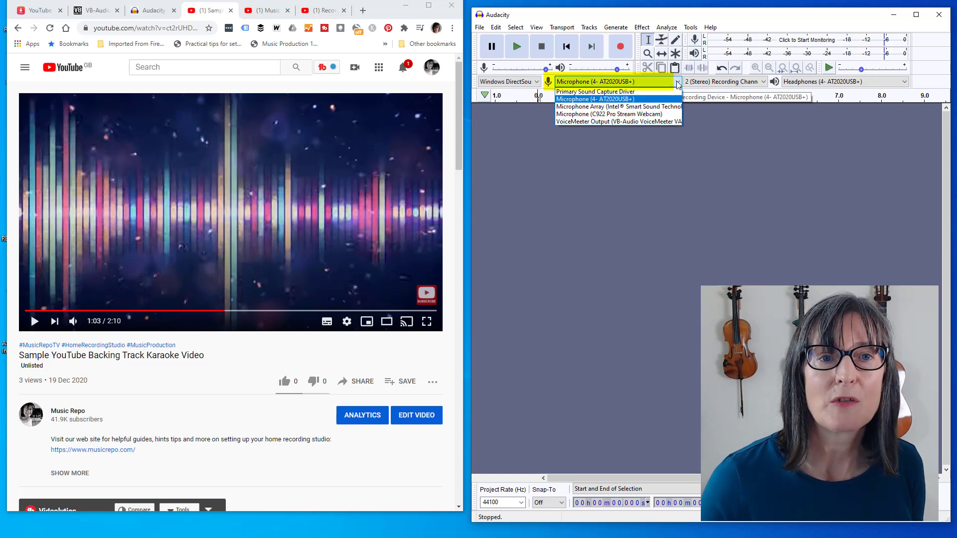
{"action": "mouse_move", "coordinate": [606, 125]}
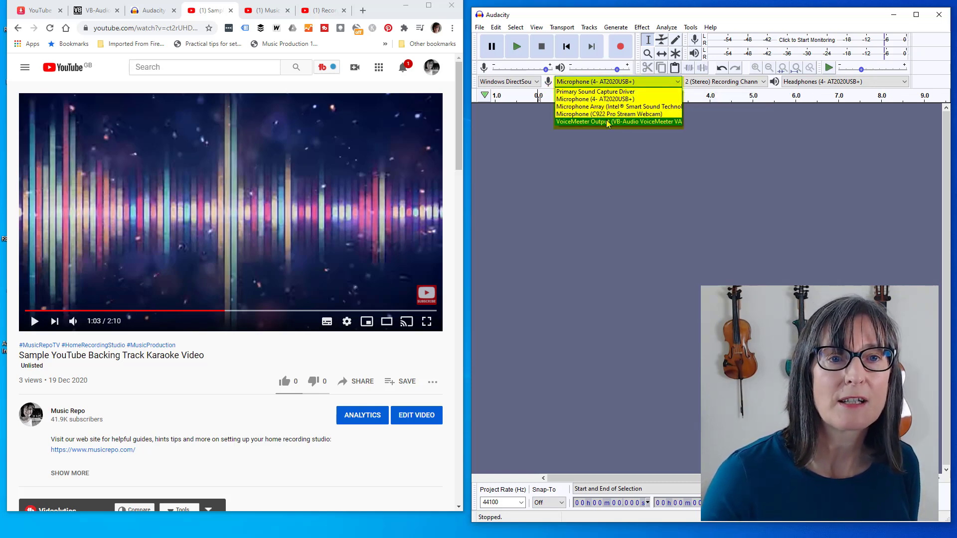
{"action": "left_click", "coordinate": [616, 122]}
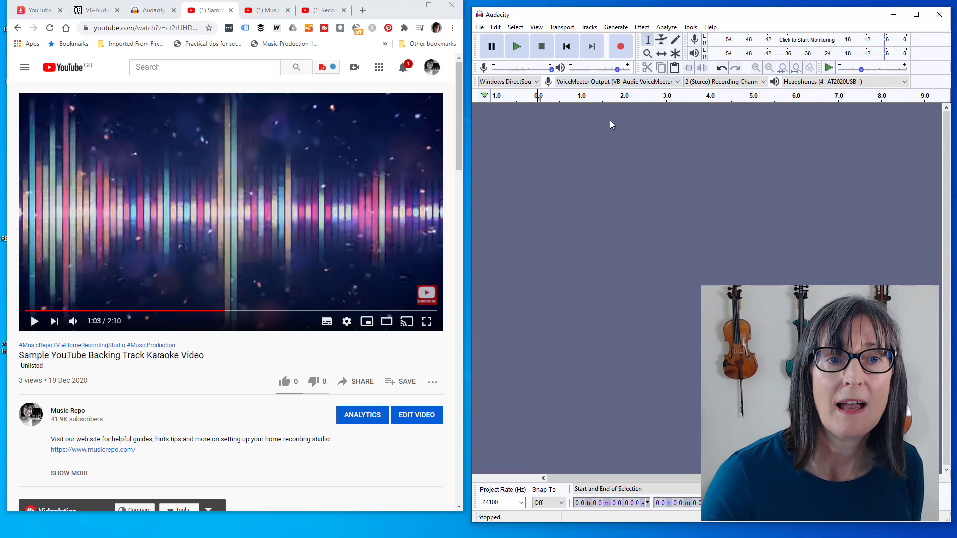
{"action": "mouse_move", "coordinate": [623, 121]}
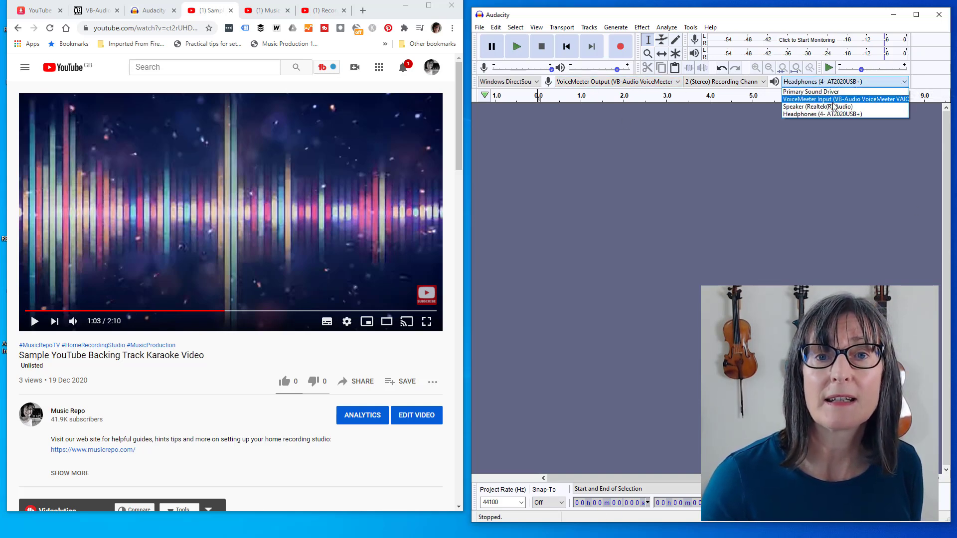
{"action": "left_click", "coordinate": [845, 99]}
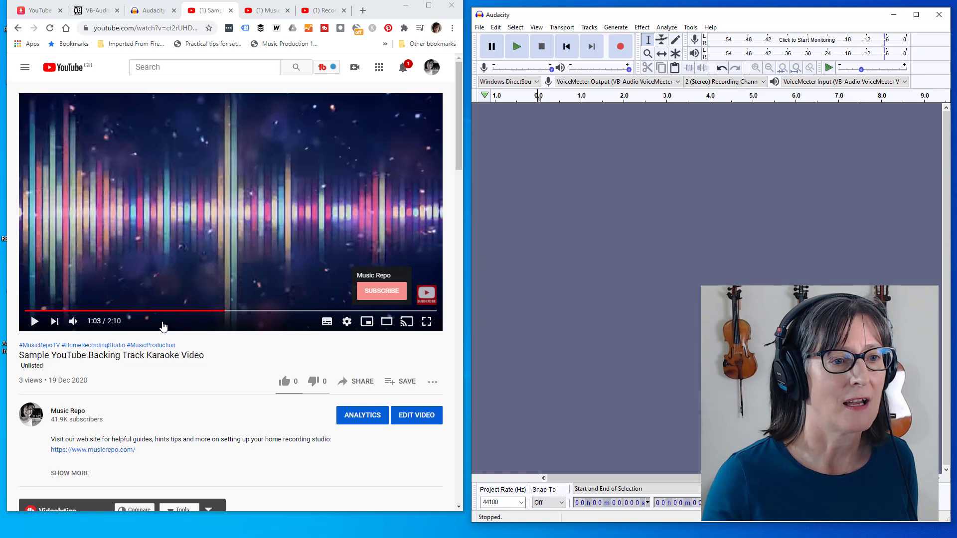
Rewind the backing track video to 0:00 and start an Audacity recording.
{"action": "left_click", "coordinate": [27, 310]}
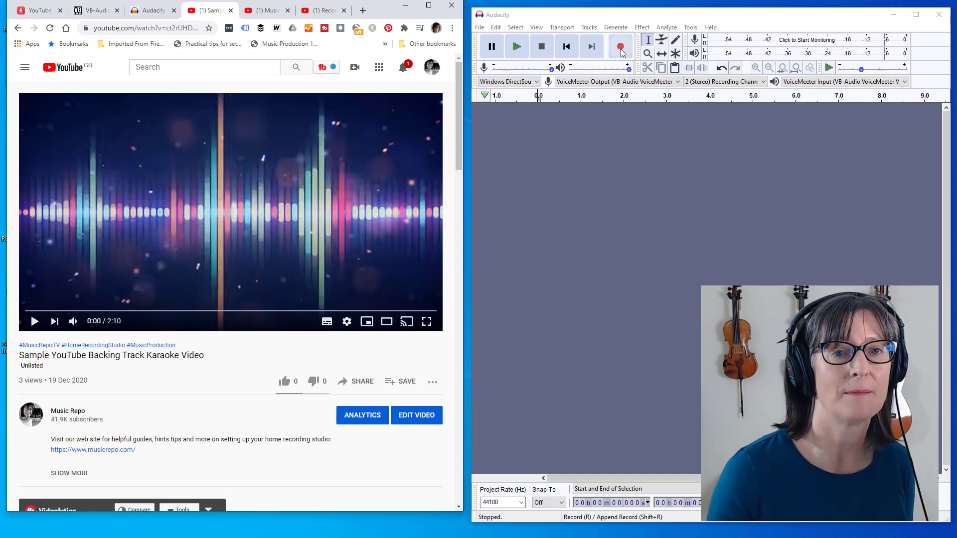
{"action": "left_click", "coordinate": [620, 46]}
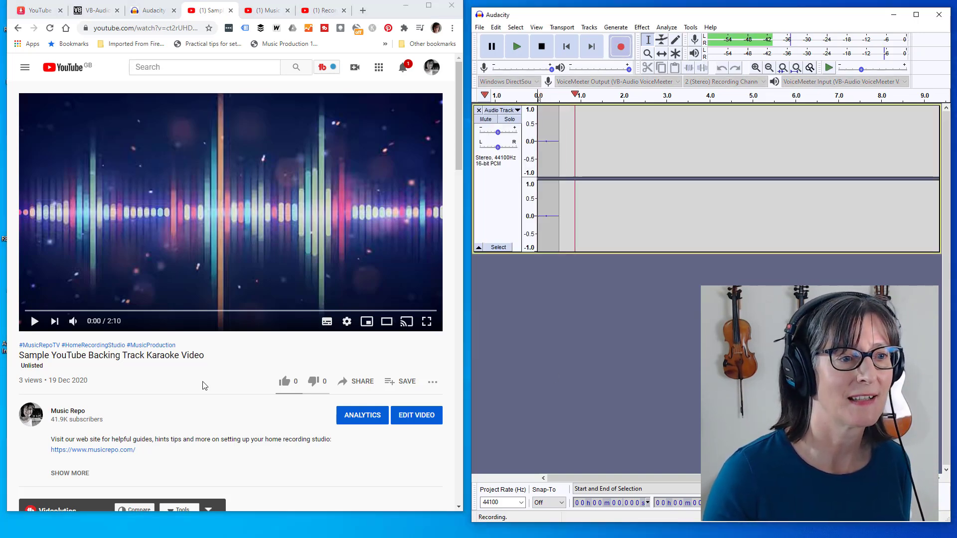
Play the backing track video and stop Audacity's recording after about 34 seconds.
{"action": "left_click", "coordinate": [34, 321]}
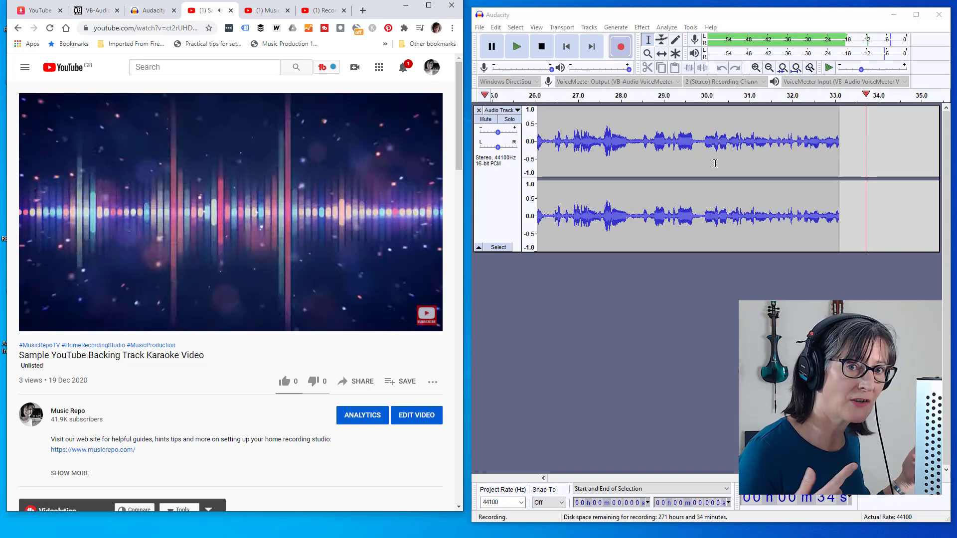
{"action": "left_click", "coordinate": [539, 46]}
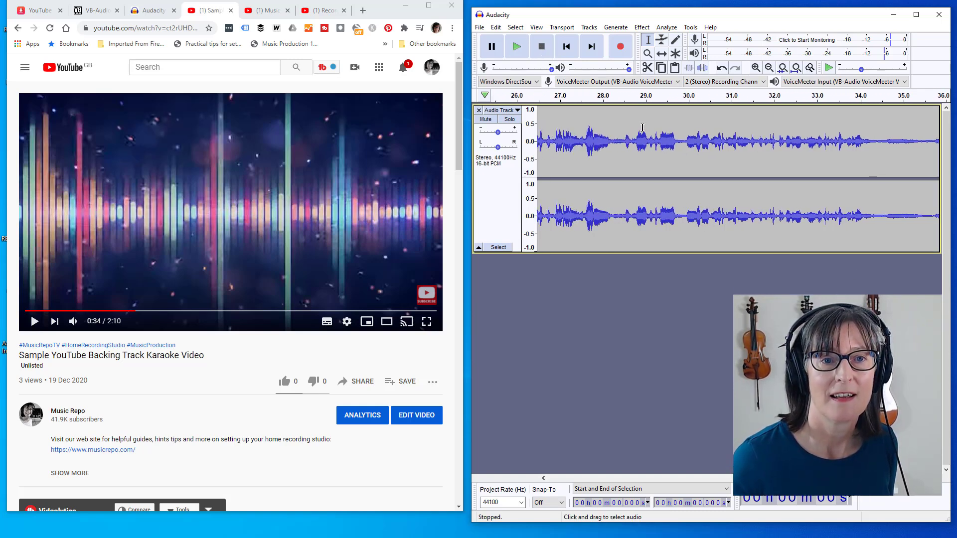
Play back the recorded take in Audacity and stop playback.
{"action": "left_click", "coordinate": [516, 45]}
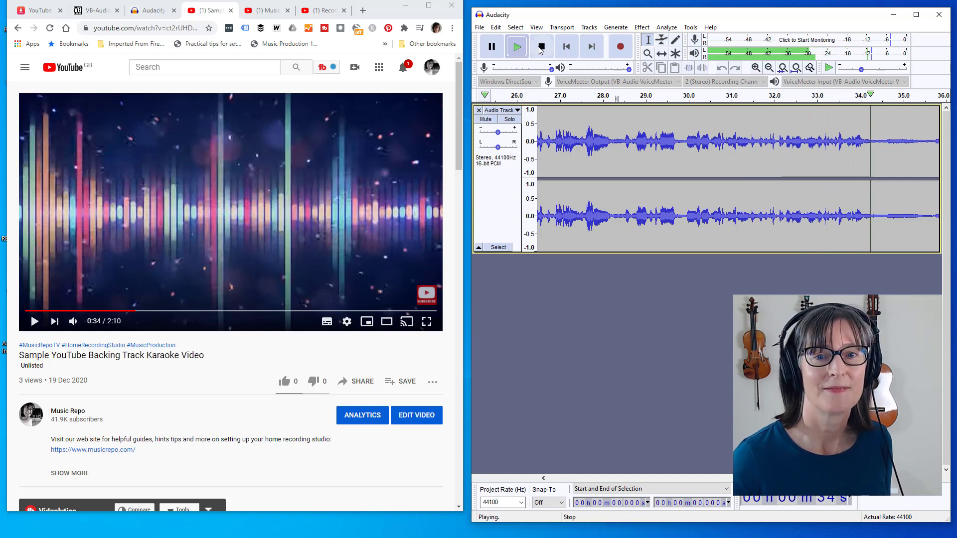
{"action": "left_click", "coordinate": [539, 46]}
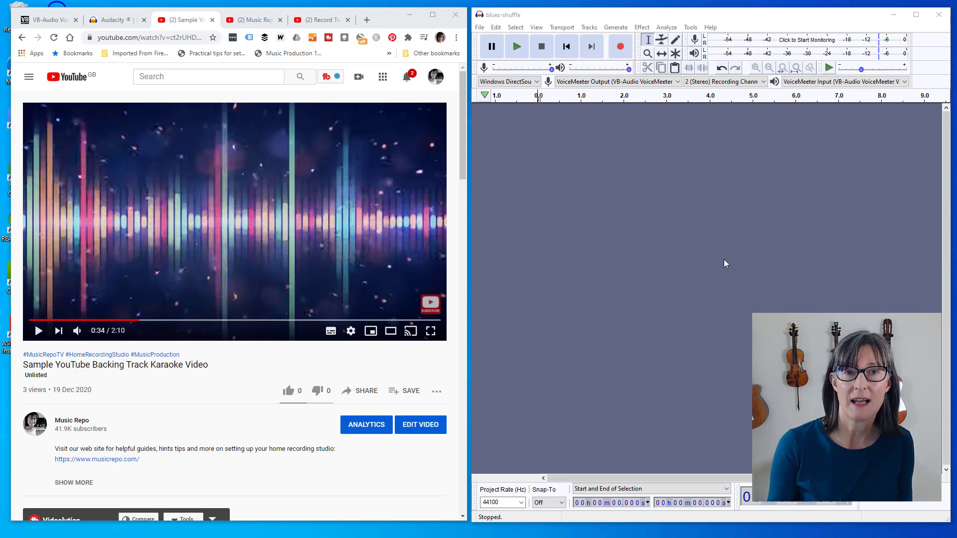
{"action": "mouse_move", "coordinate": [163, 143]}
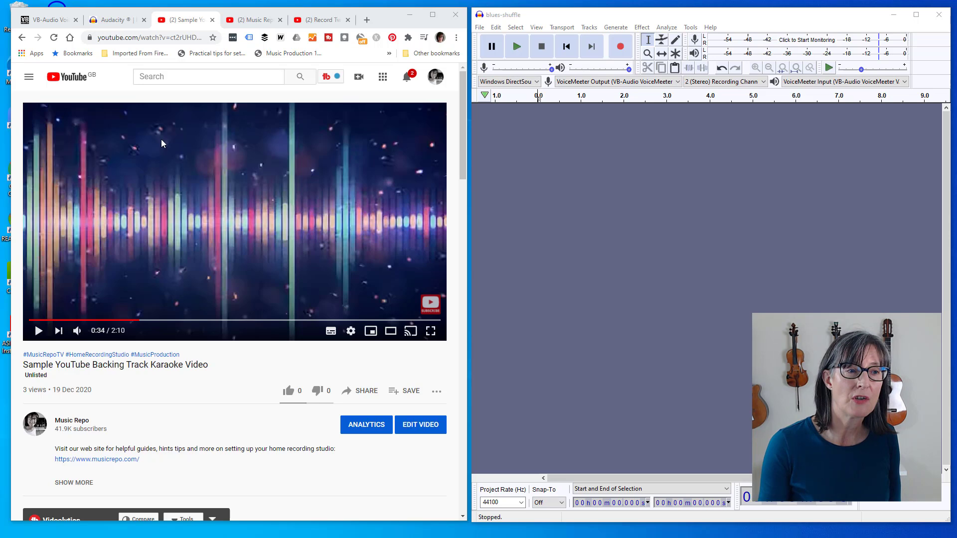
{"action": "mouse_move", "coordinate": [174, 241]}
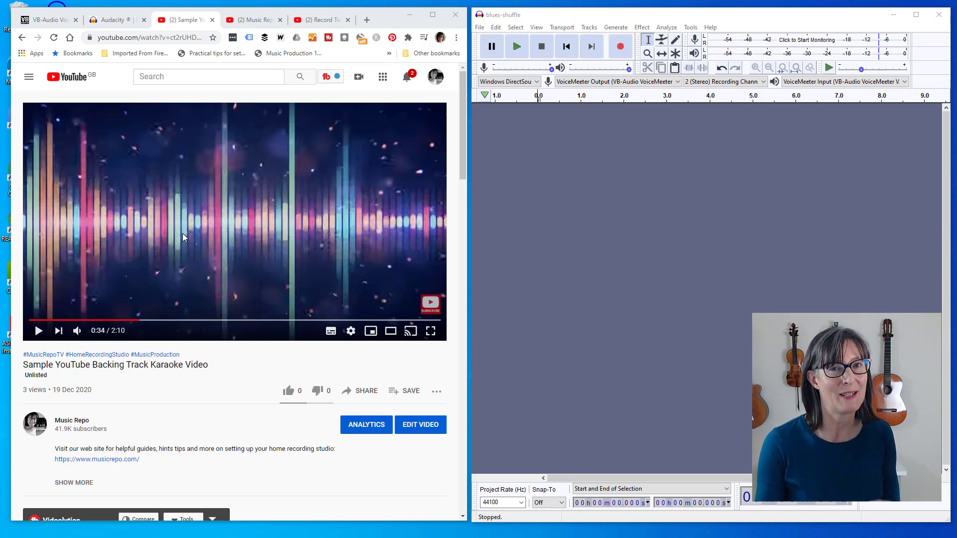
{"action": "mouse_move", "coordinate": [212, 207]}
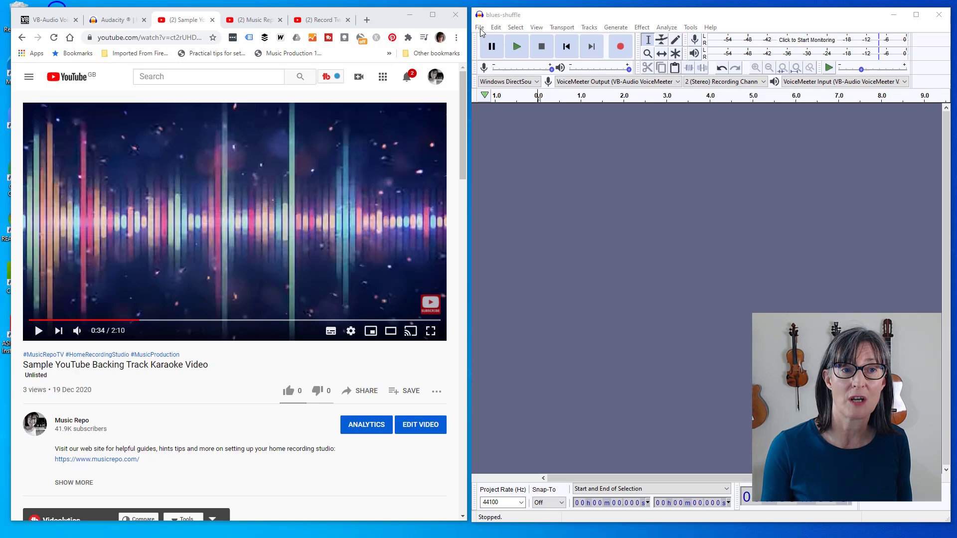
Import the blues-shuffle backing track audio file through File > Import > Audio.
{"action": "left_click", "coordinate": [479, 27]}
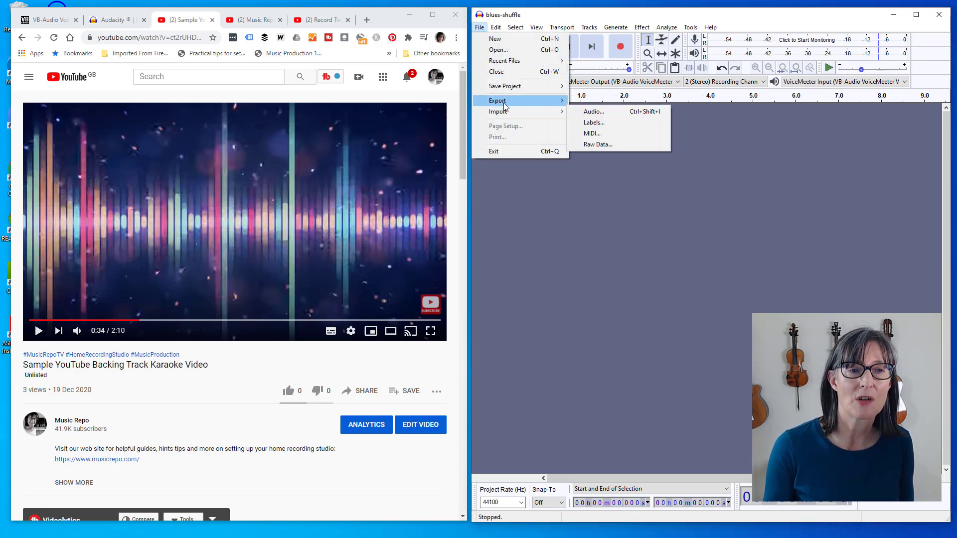
{"action": "mouse_move", "coordinate": [497, 111]}
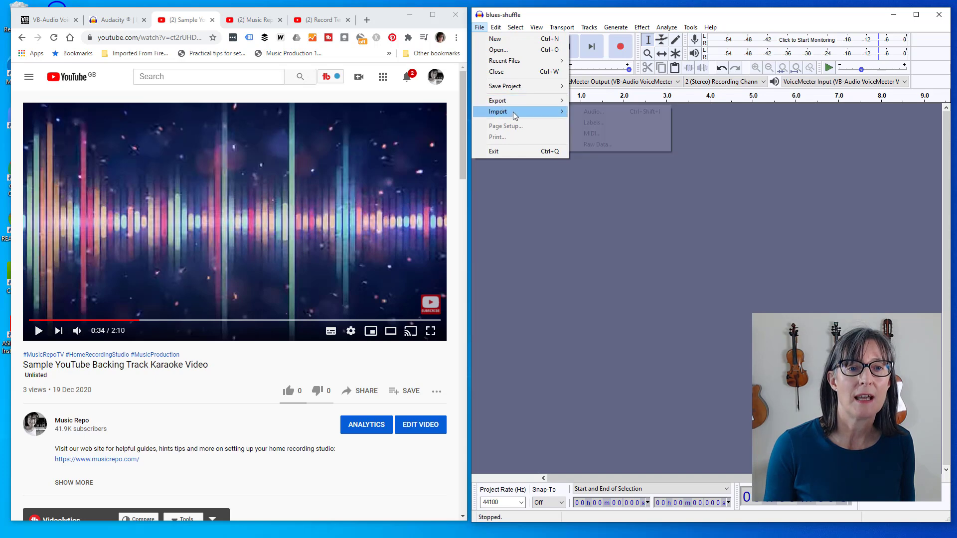
{"action": "left_click", "coordinate": [592, 112]}
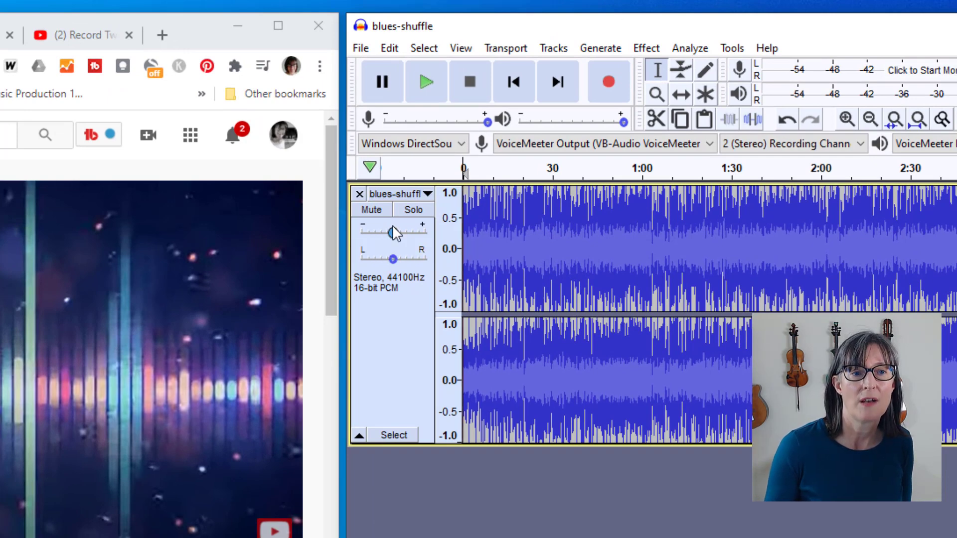
Amplify the whole blues-shuffle backing track by -12 dB.
{"action": "left_click", "coordinate": [425, 81]}
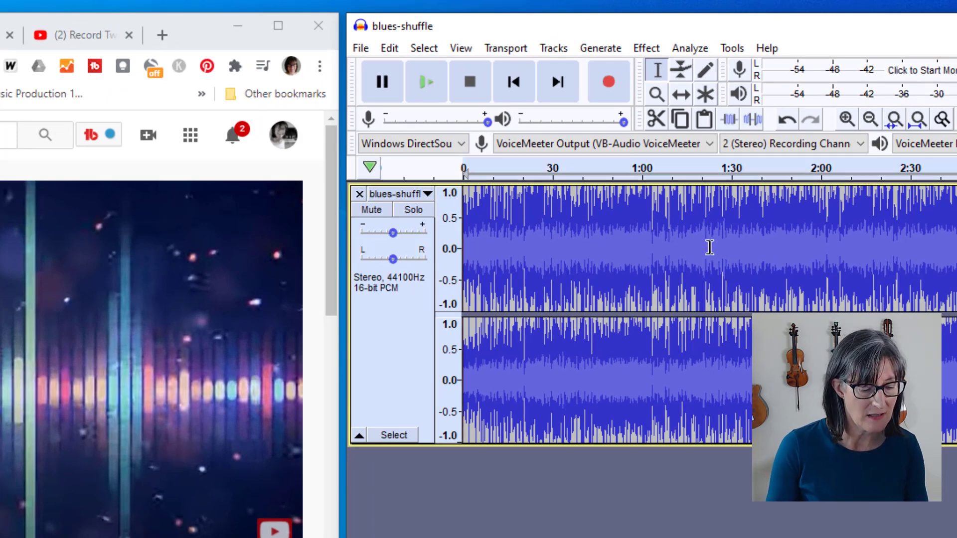
{"action": "left_click", "coordinate": [645, 49]}
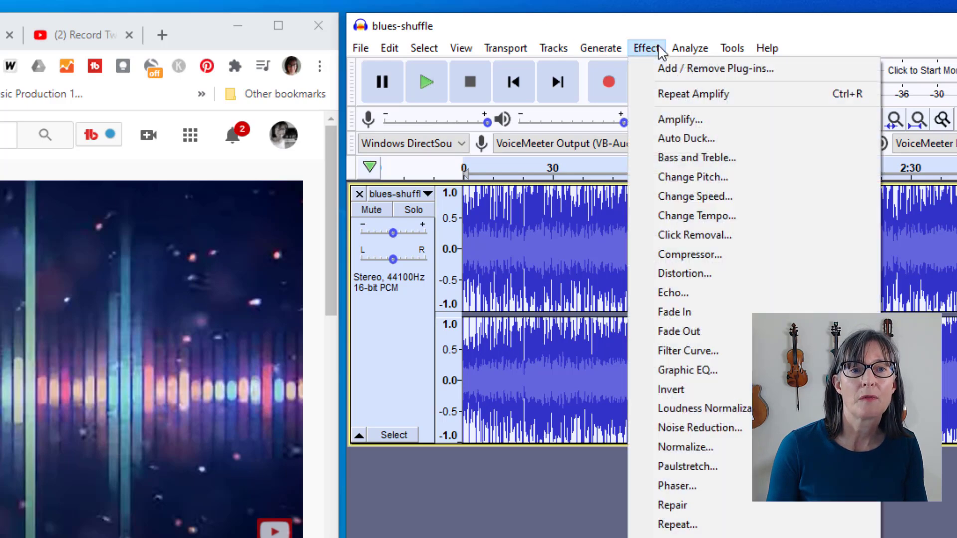
{"action": "left_click", "coordinate": [679, 119]}
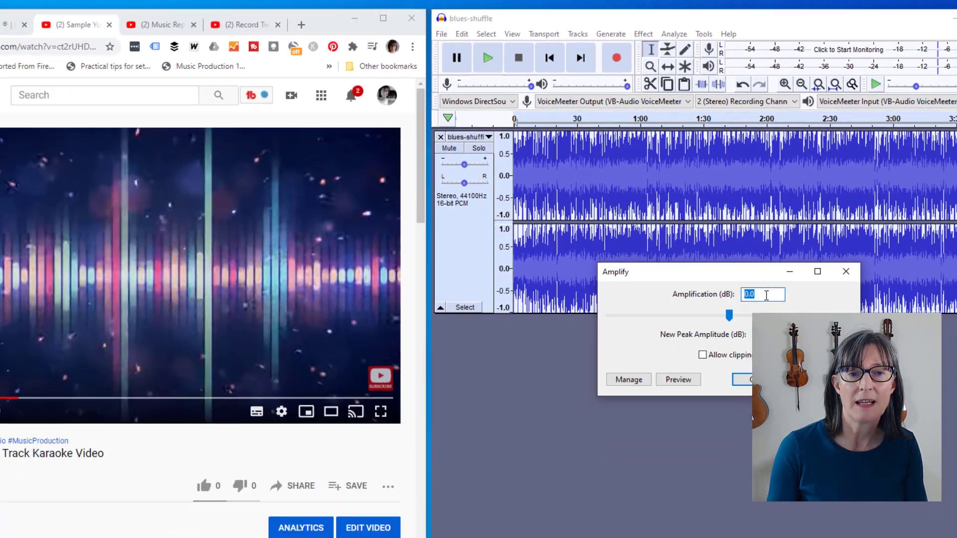
{"action": "type", "text": "-12"}
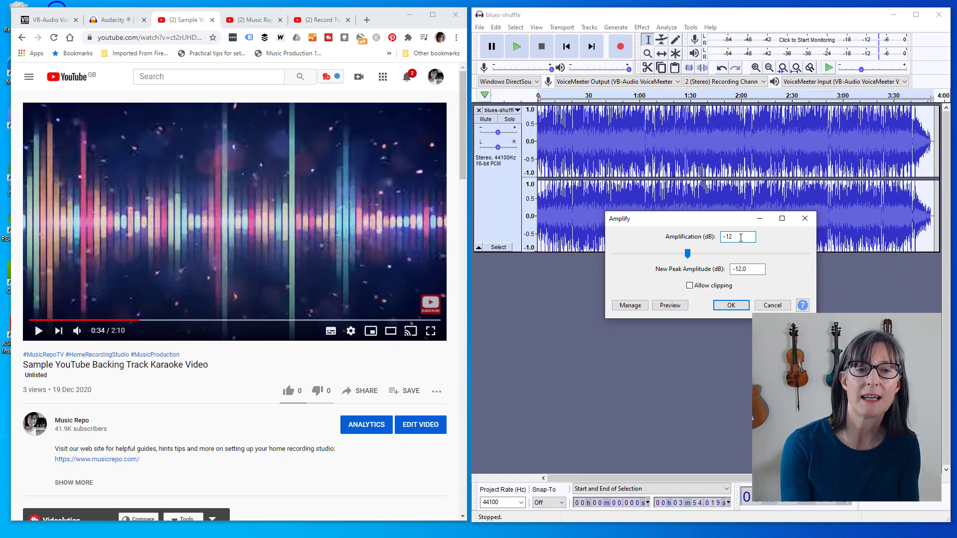
{"action": "left_click", "coordinate": [729, 304]}
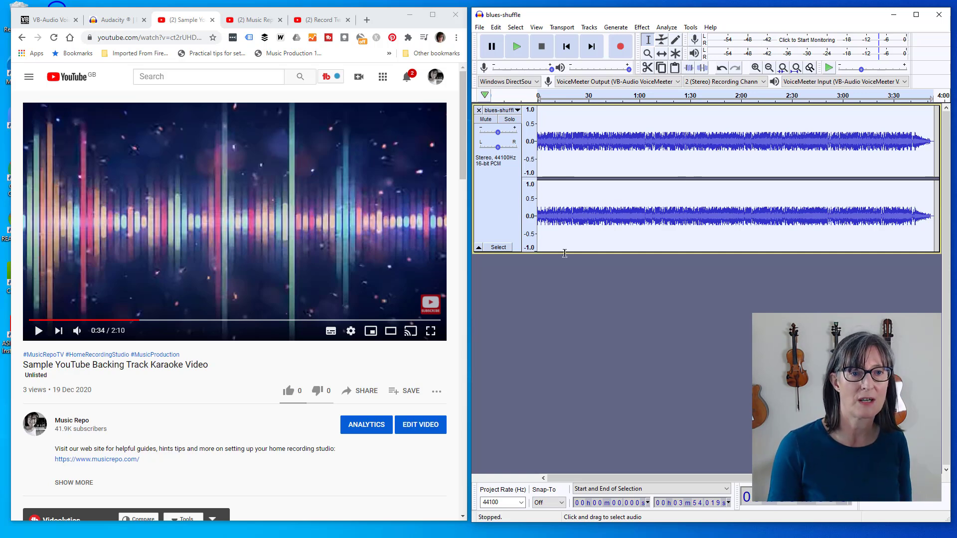
In Recording preferences, enable overdub playback and recording onto a new track.
{"action": "left_click", "coordinate": [495, 27]}
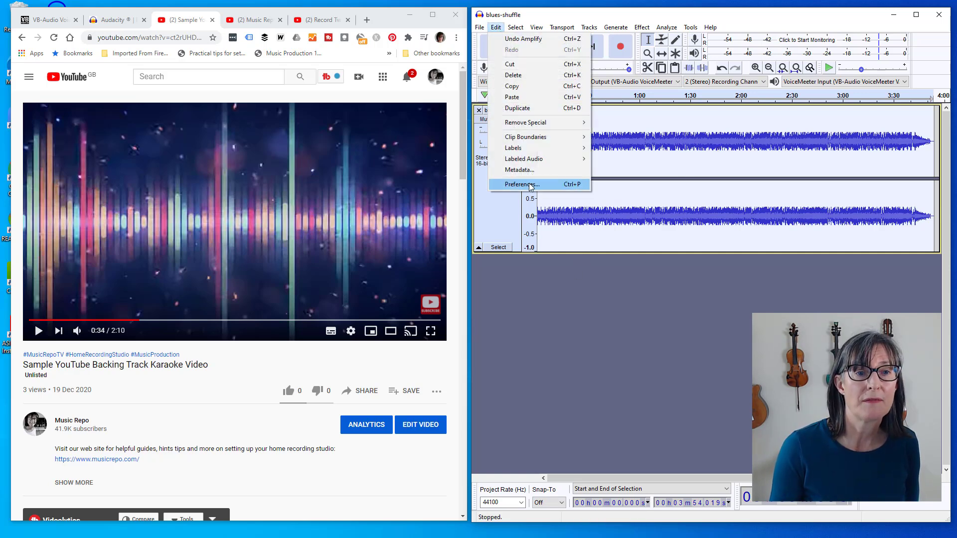
{"action": "left_click", "coordinate": [519, 185]}
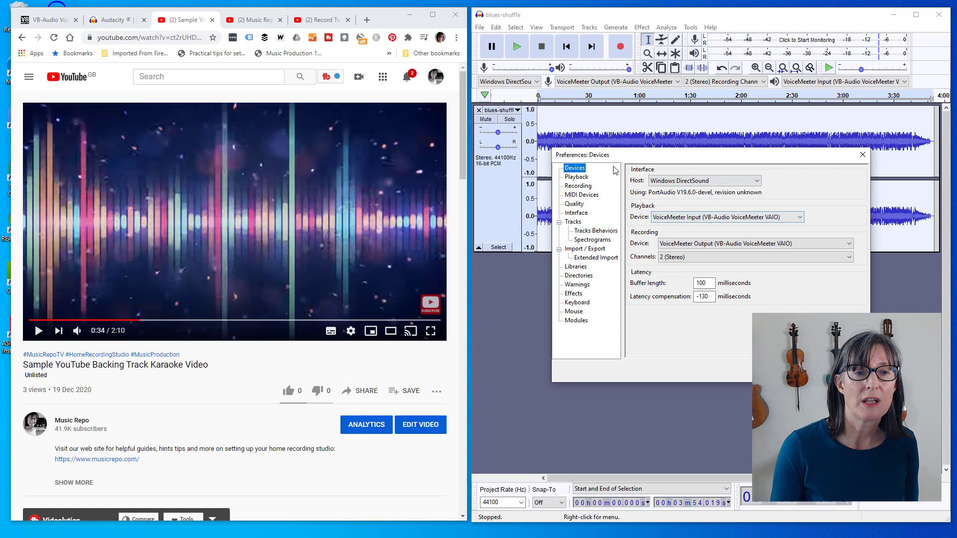
{"action": "left_click", "coordinate": [578, 185]}
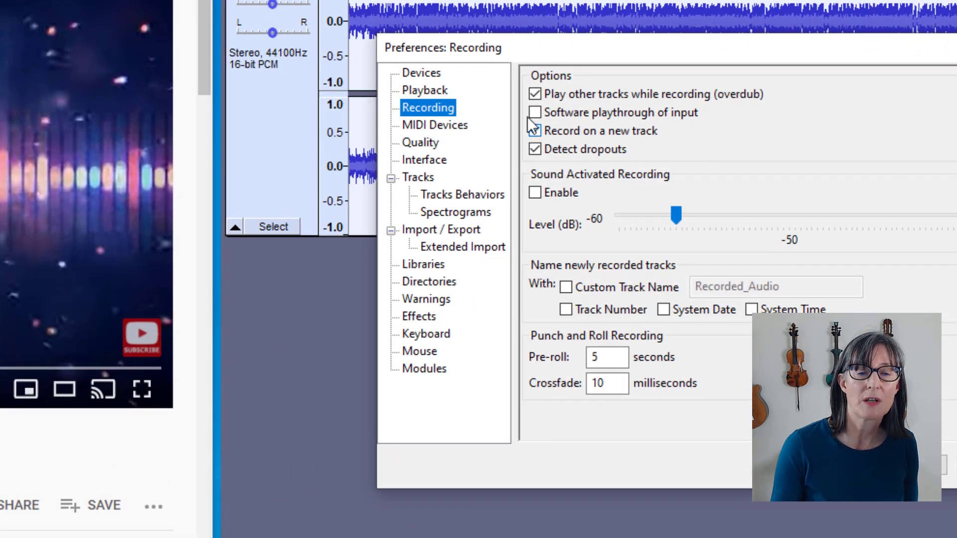
{"action": "left_click", "coordinate": [535, 130]}
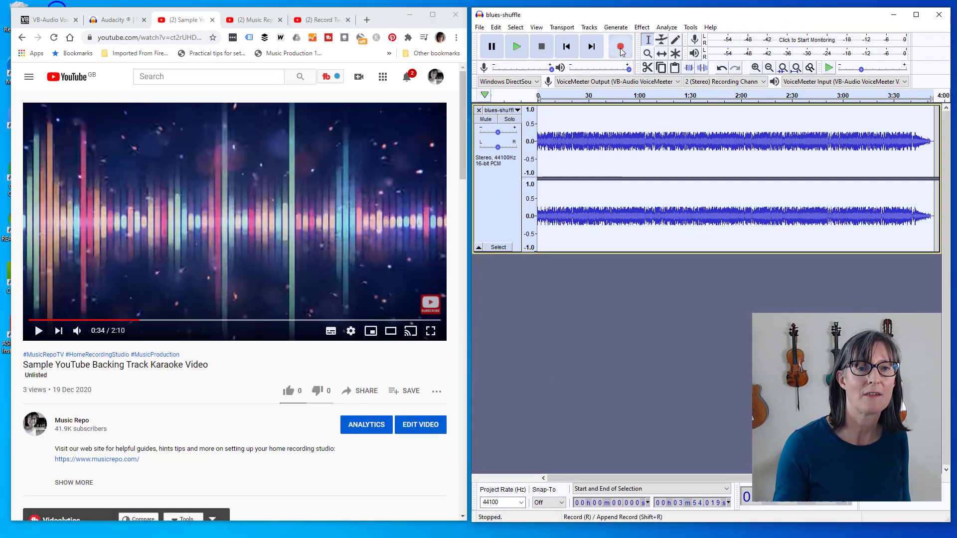
Record a short vocal take over the backing track onto a new audio track.
{"action": "left_click", "coordinate": [620, 46]}
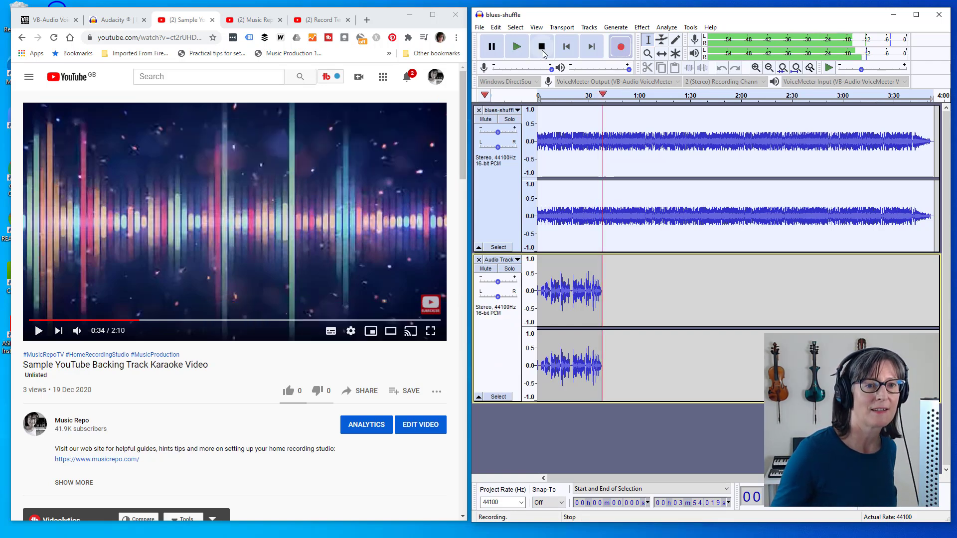
{"action": "left_click", "coordinate": [541, 47]}
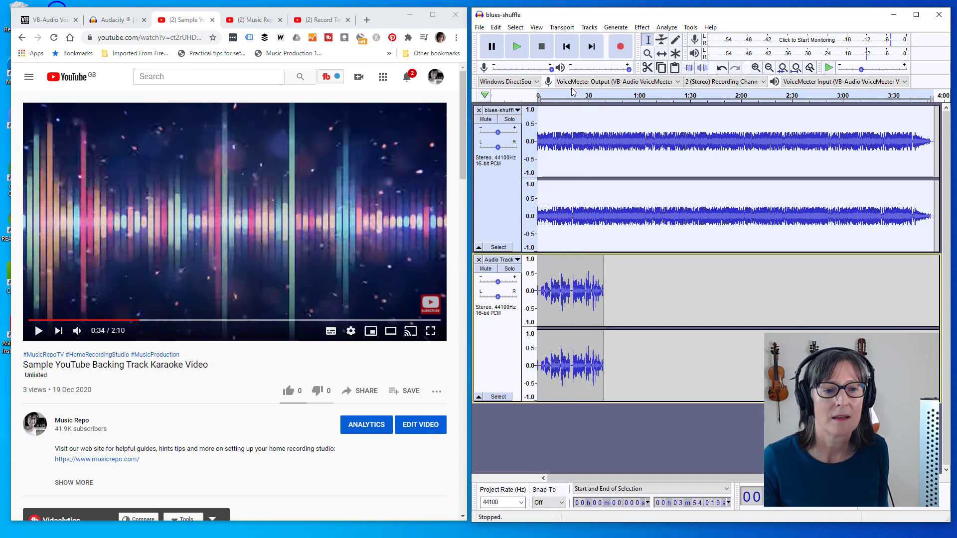
{"action": "left_click", "coordinate": [516, 46]}
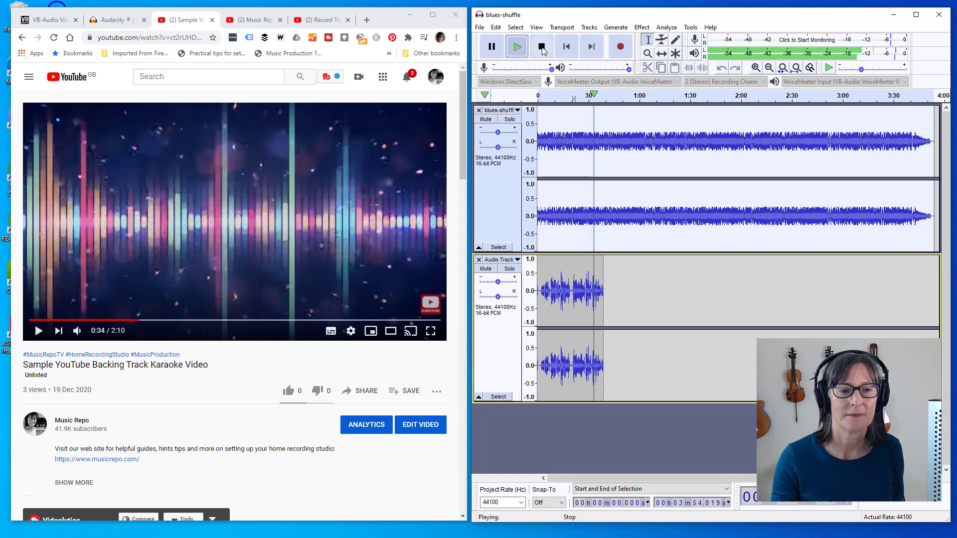
{"action": "left_click", "coordinate": [541, 46]}
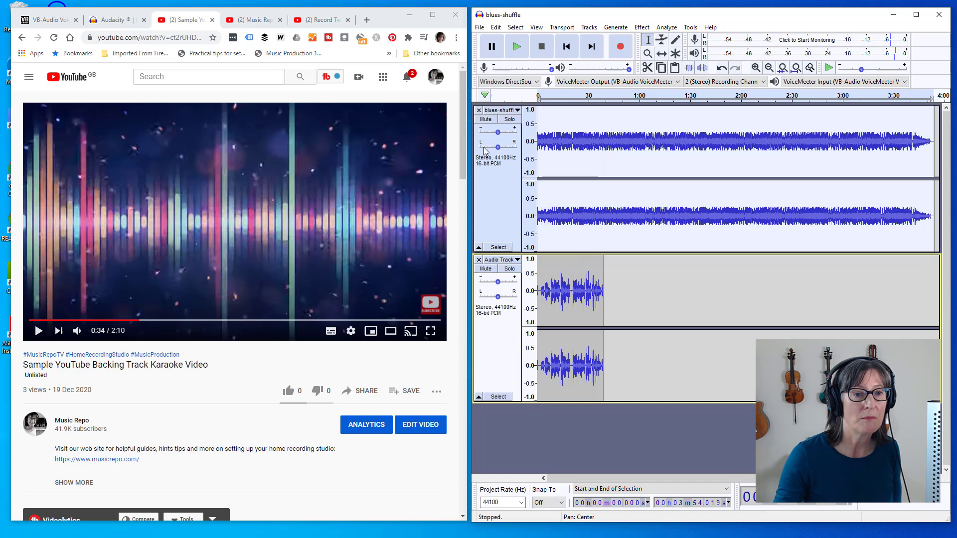
{"action": "left_click", "coordinate": [485, 119]}
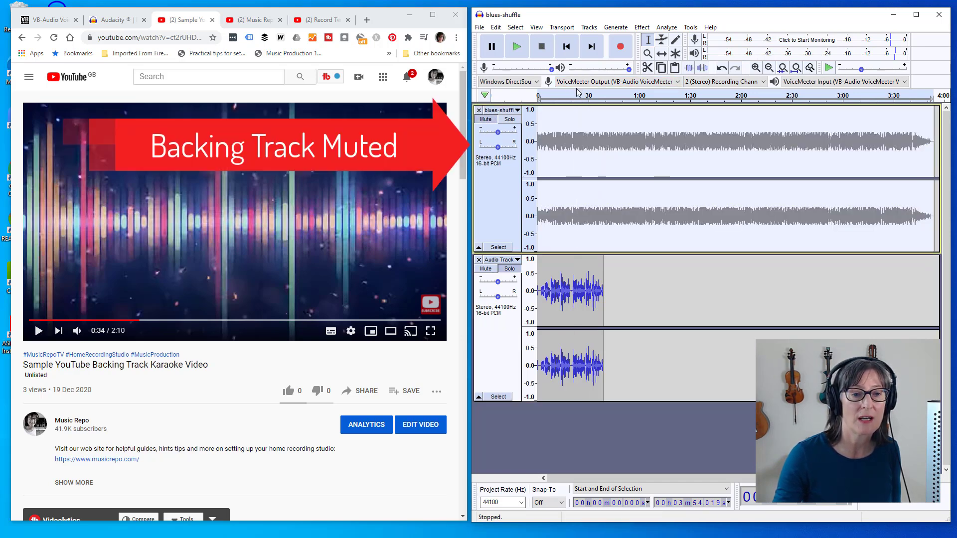
{"action": "left_click", "coordinate": [516, 46]}
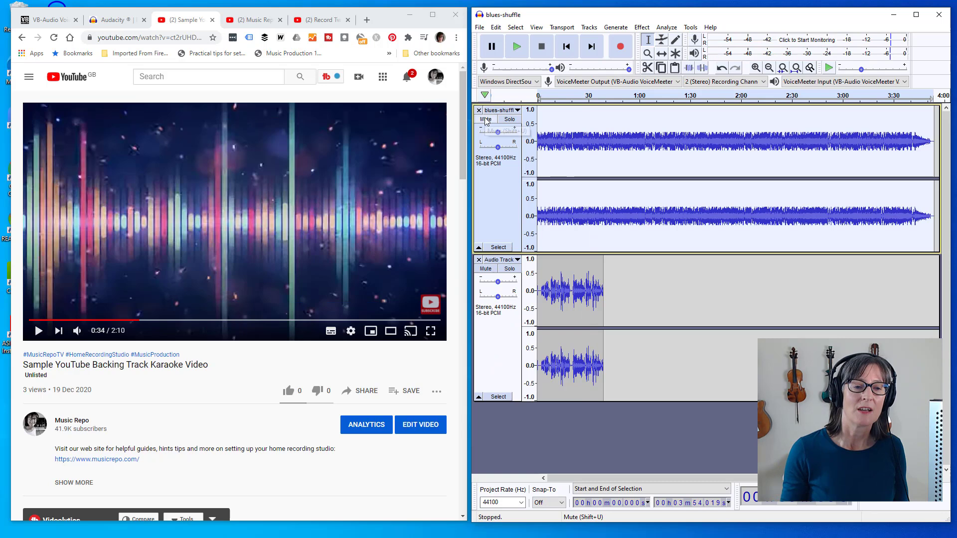
{"action": "mouse_move", "coordinate": [486, 119]}
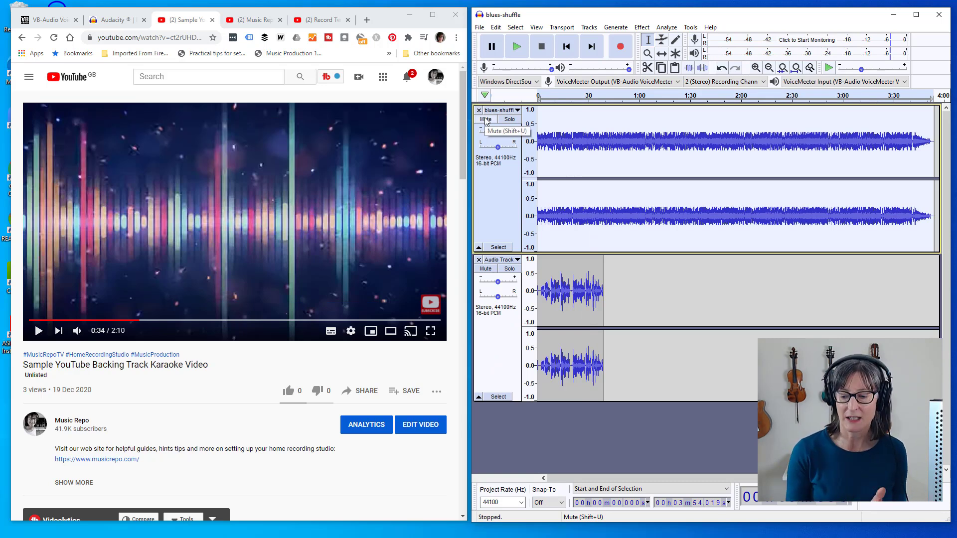
{"action": "mouse_move", "coordinate": [872, 156]}
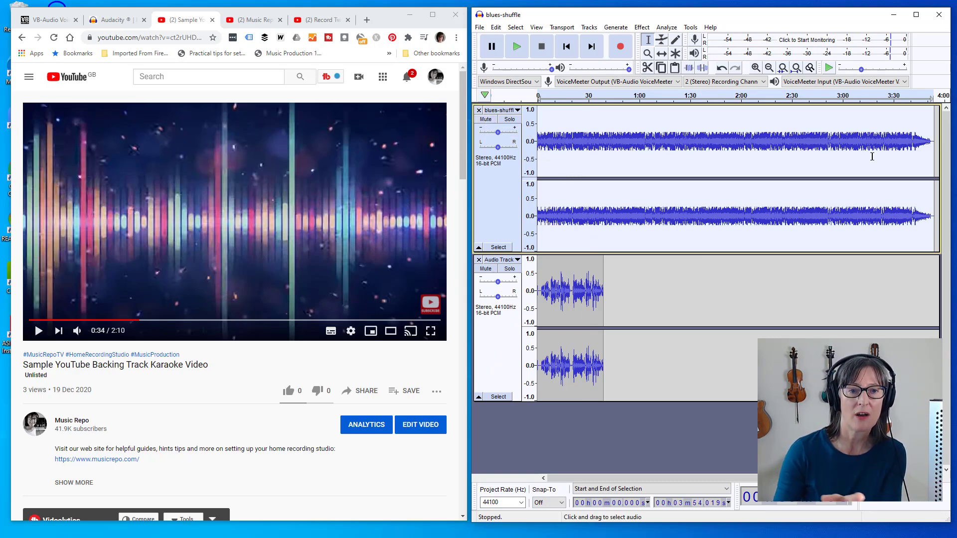
{"action": "mouse_move", "coordinate": [886, 305]}
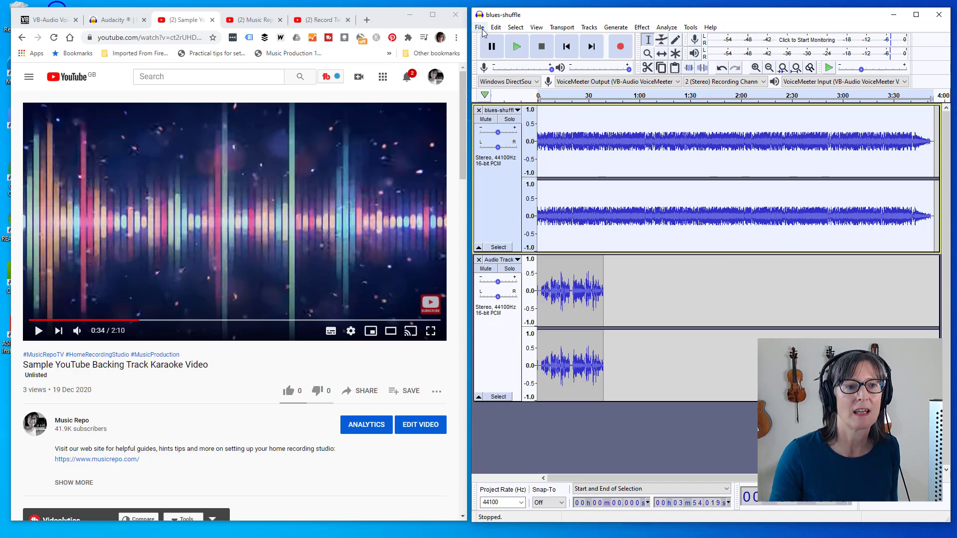
Open the File menu's Export choices, listing MP3, WAV and OGG.
{"action": "left_click", "coordinate": [479, 27]}
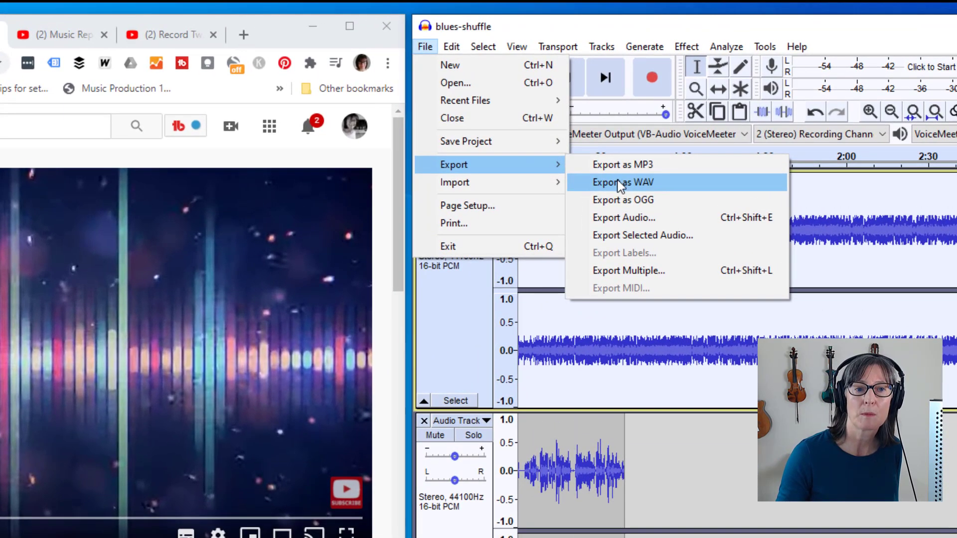
{"action": "mouse_move", "coordinate": [628, 182]}
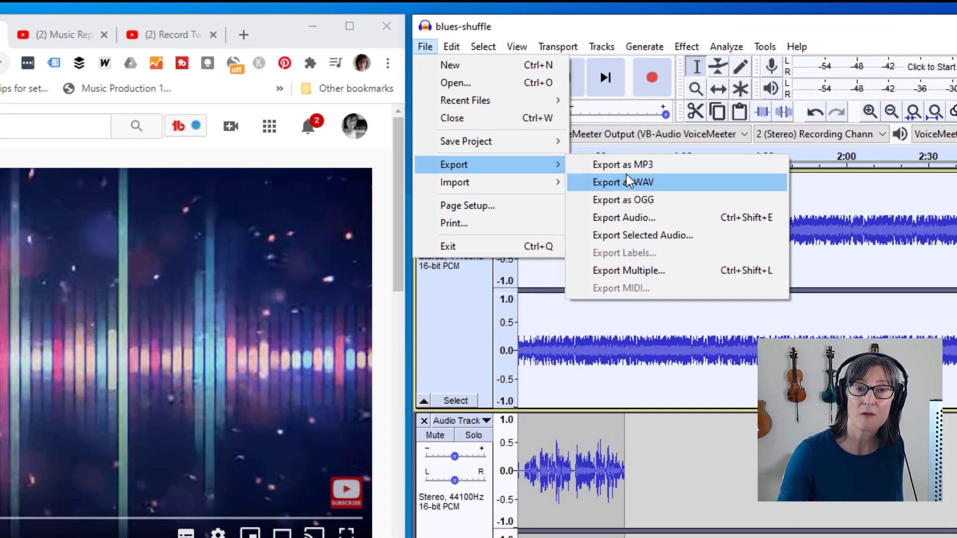